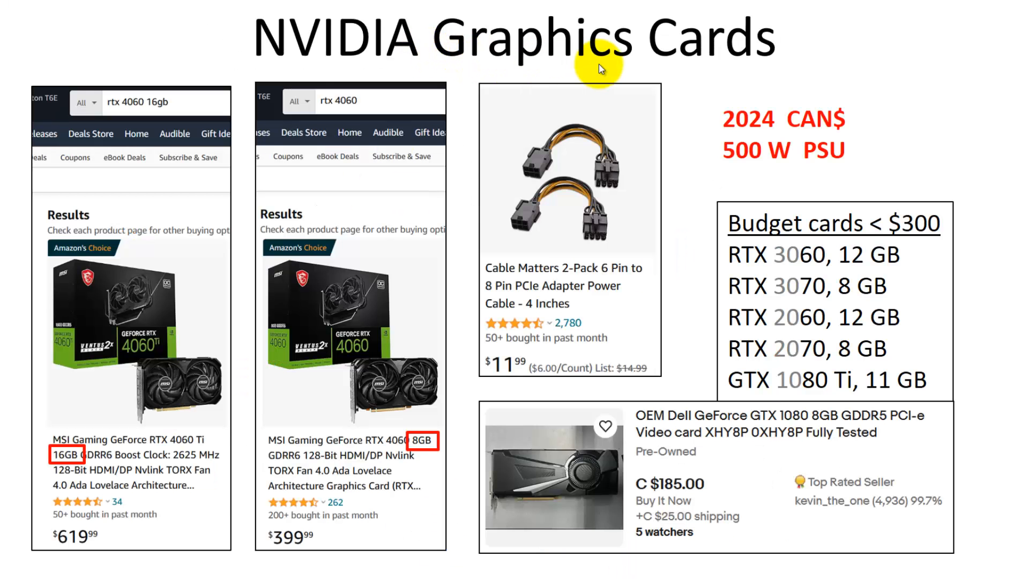
mouse_move(441, 55)
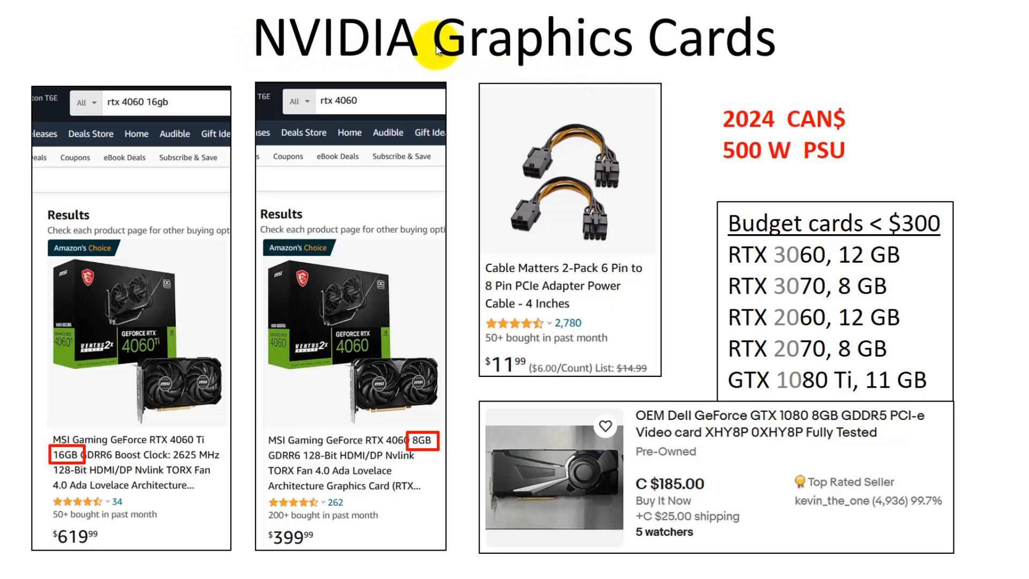
mouse_move(587, 61)
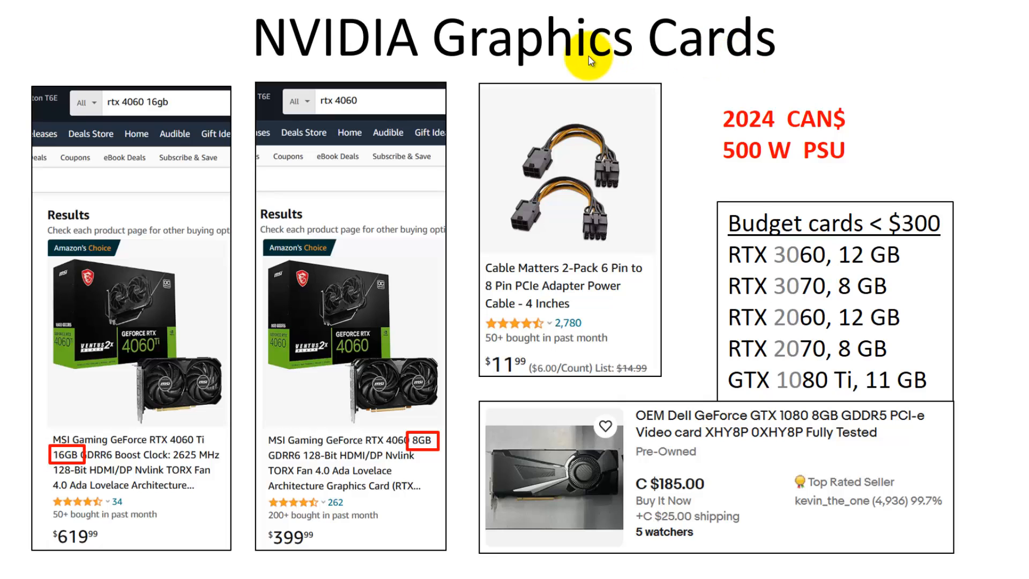
mouse_move(430, 46)
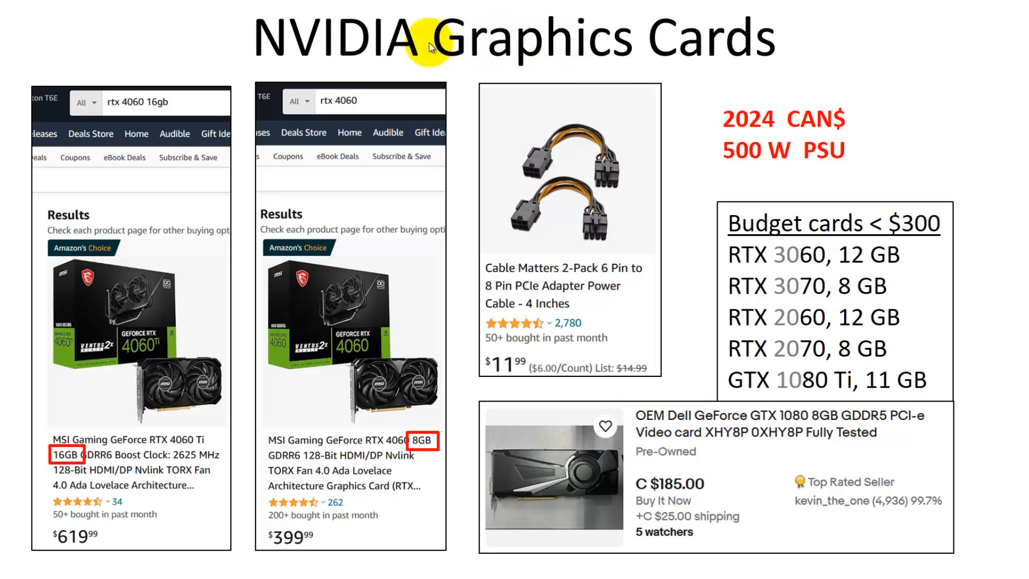
mouse_move(482, 41)
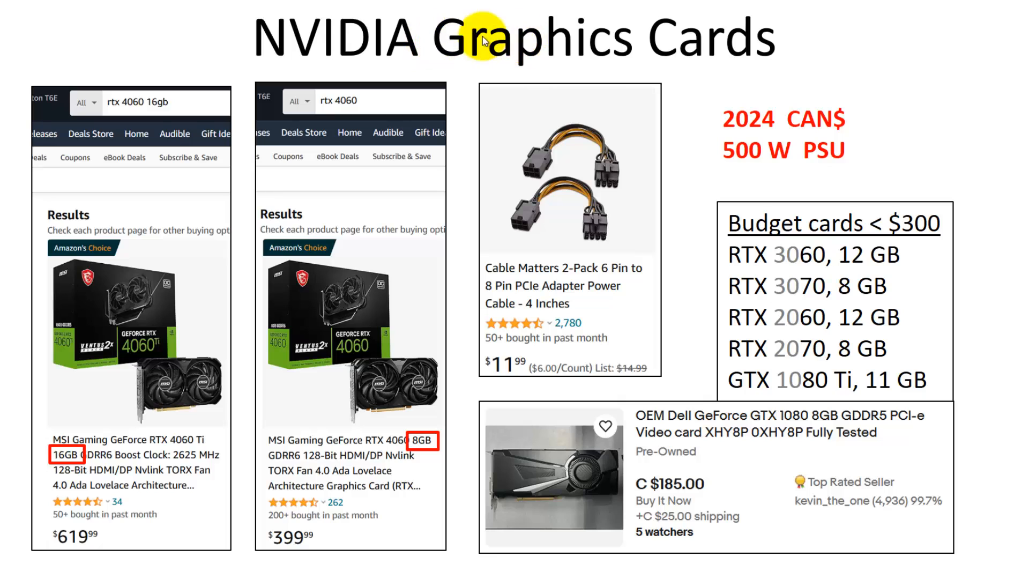
mouse_move(319, 532)
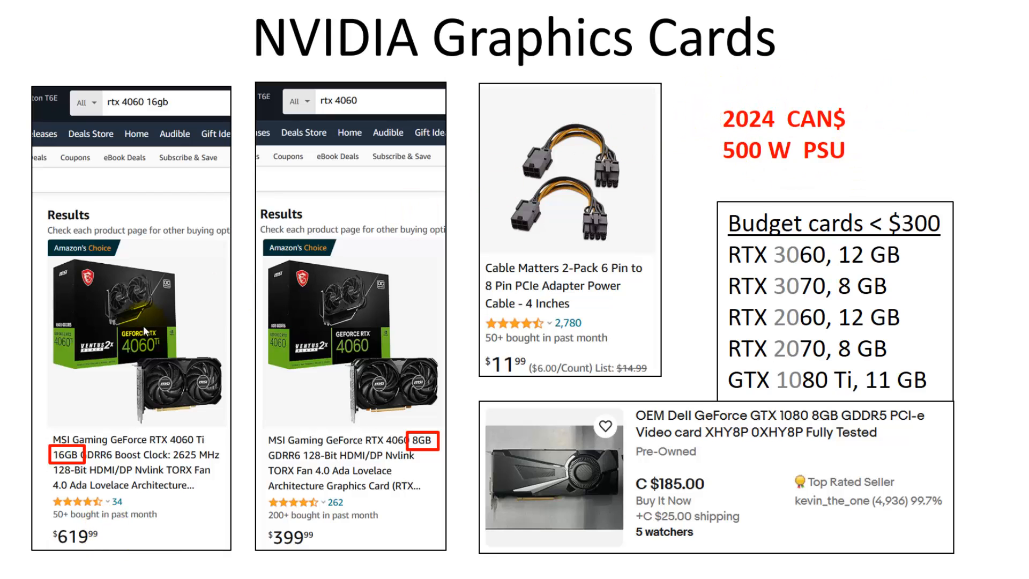
Step: Exit the PowerPoint slideshow so the Windows desktop and quick-link menu show
click(64, 457)
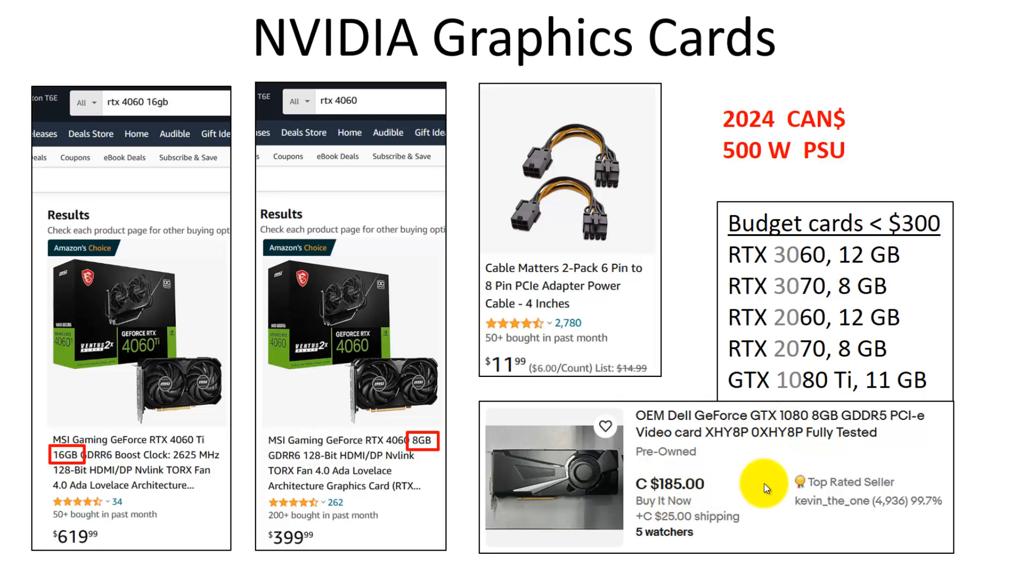
mouse_move(743, 444)
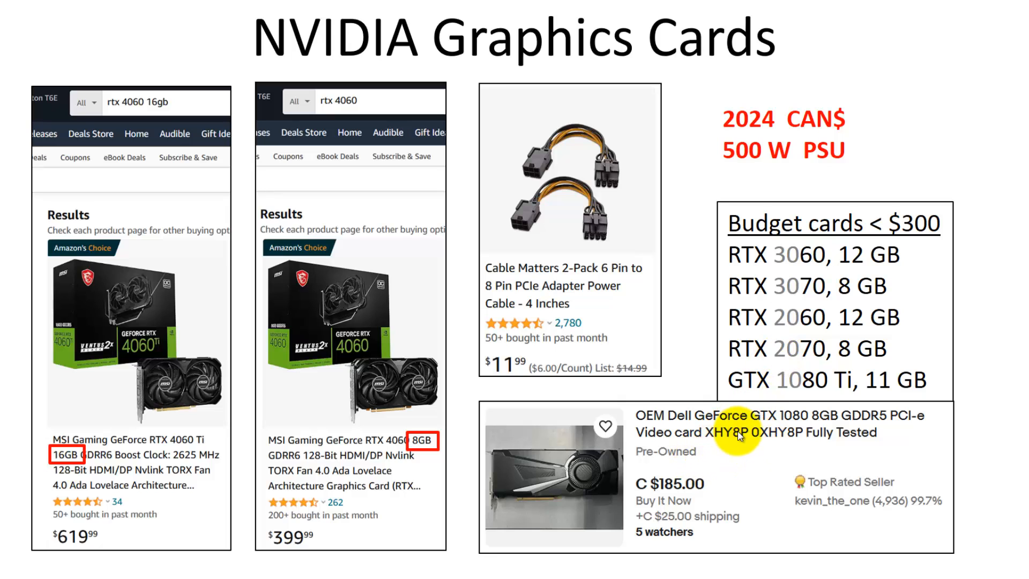
mouse_move(761, 259)
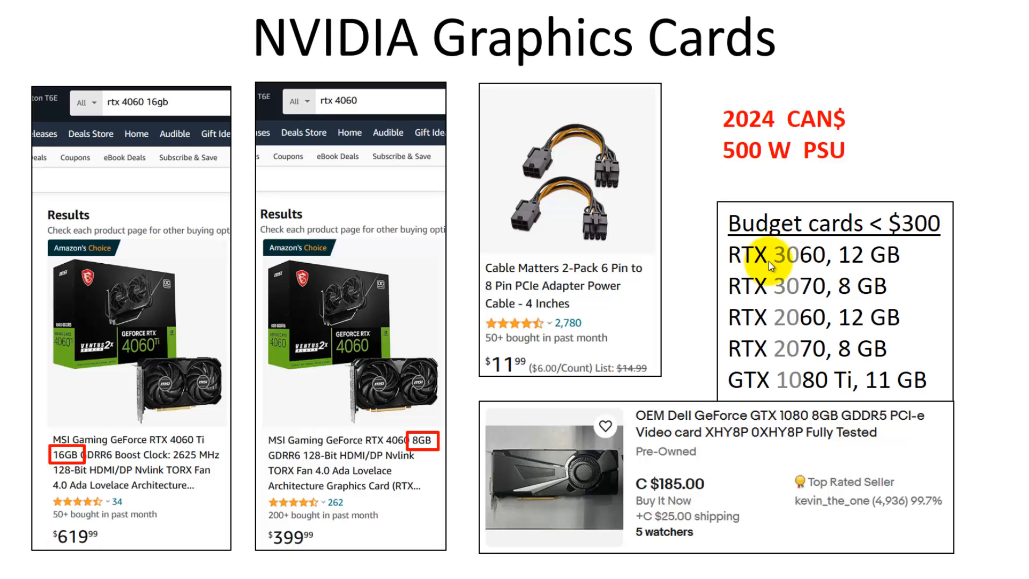
mouse_move(787, 398)
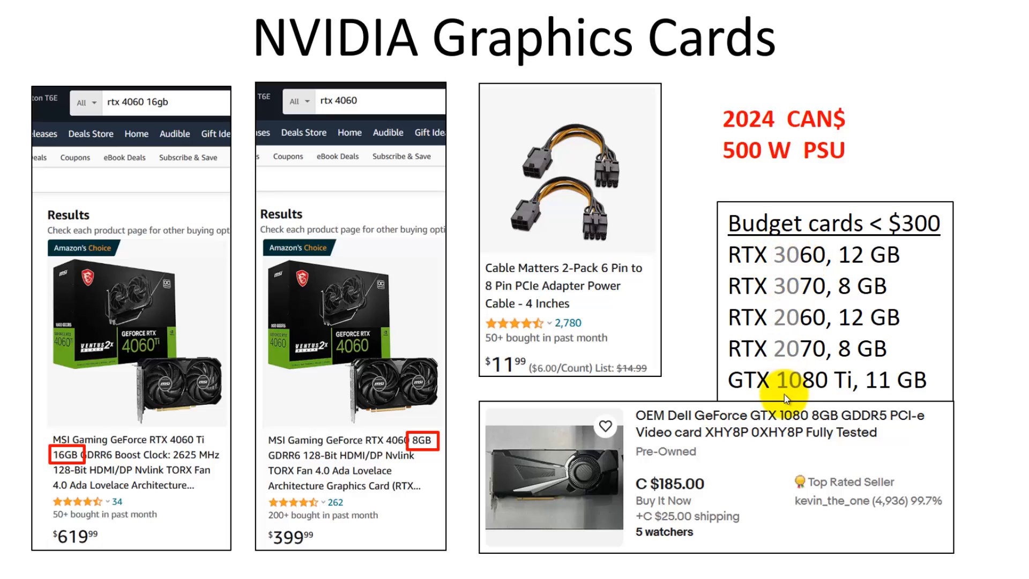
mouse_move(814, 308)
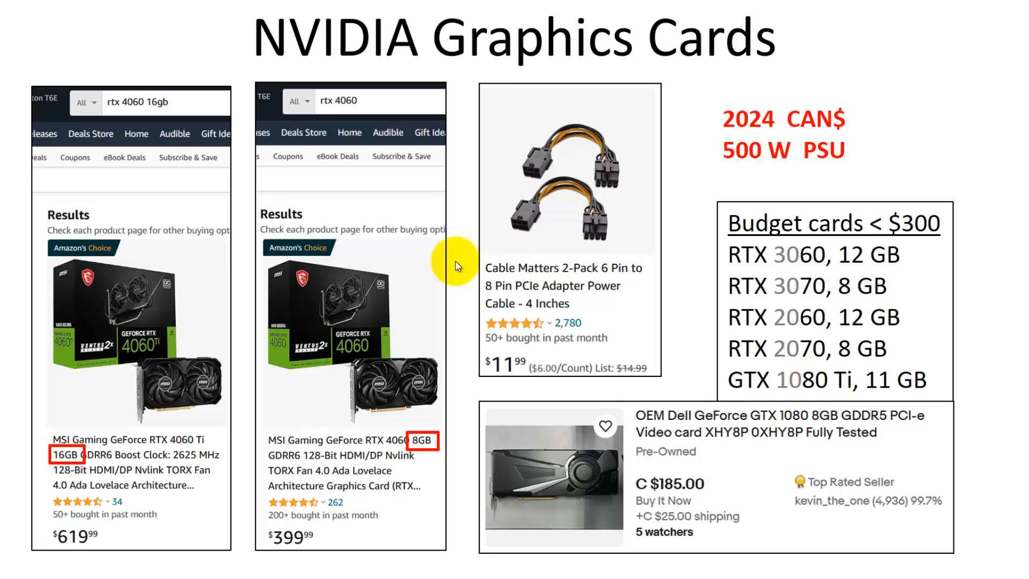
mouse_move(866, 162)
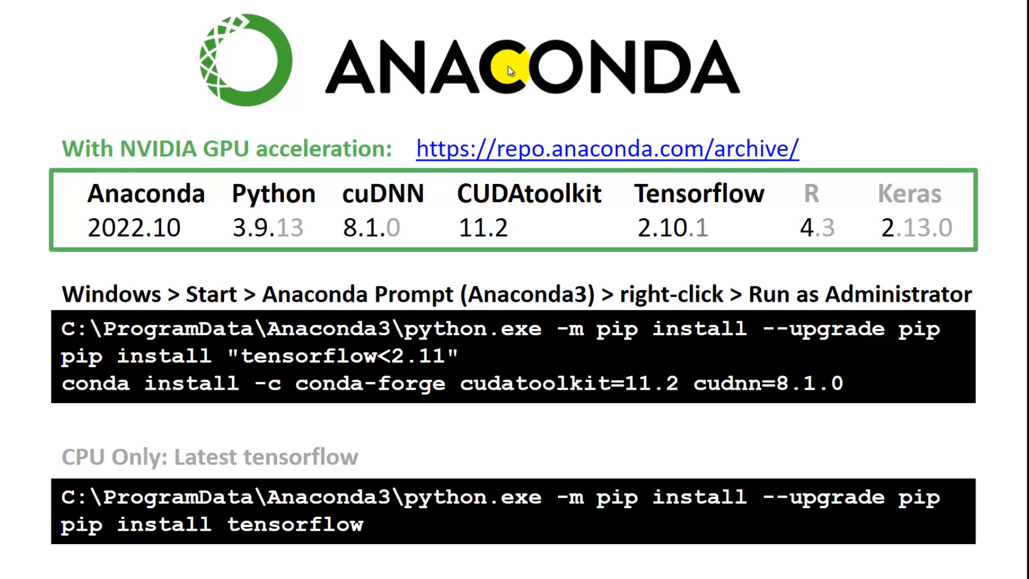
mouse_move(518, 70)
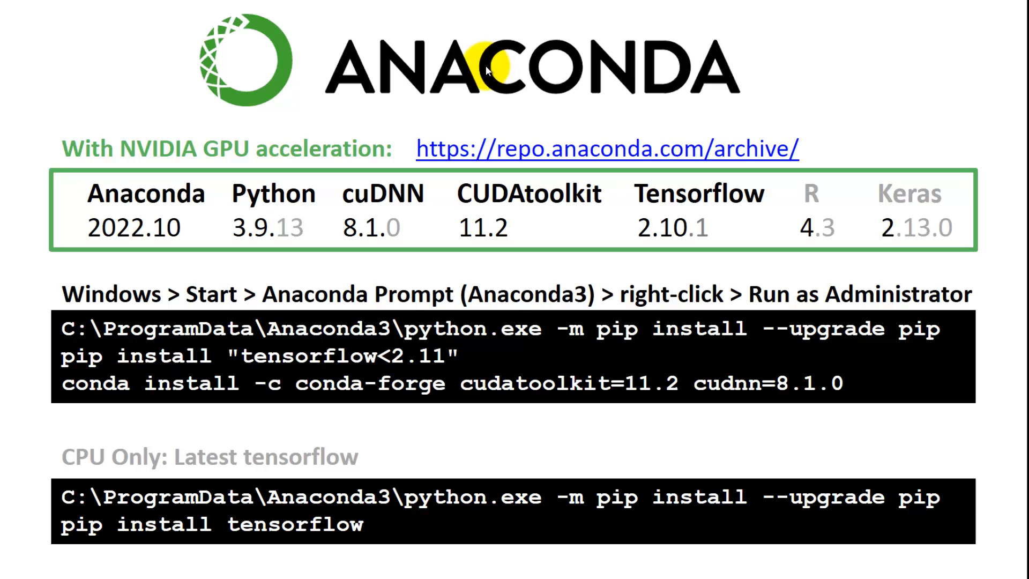
mouse_move(433, 62)
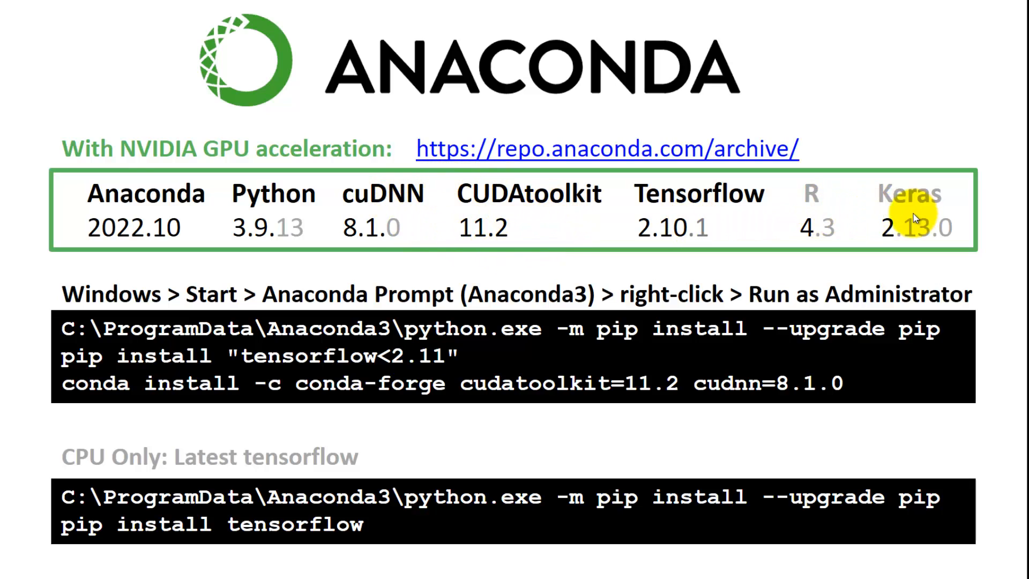
mouse_move(755, 234)
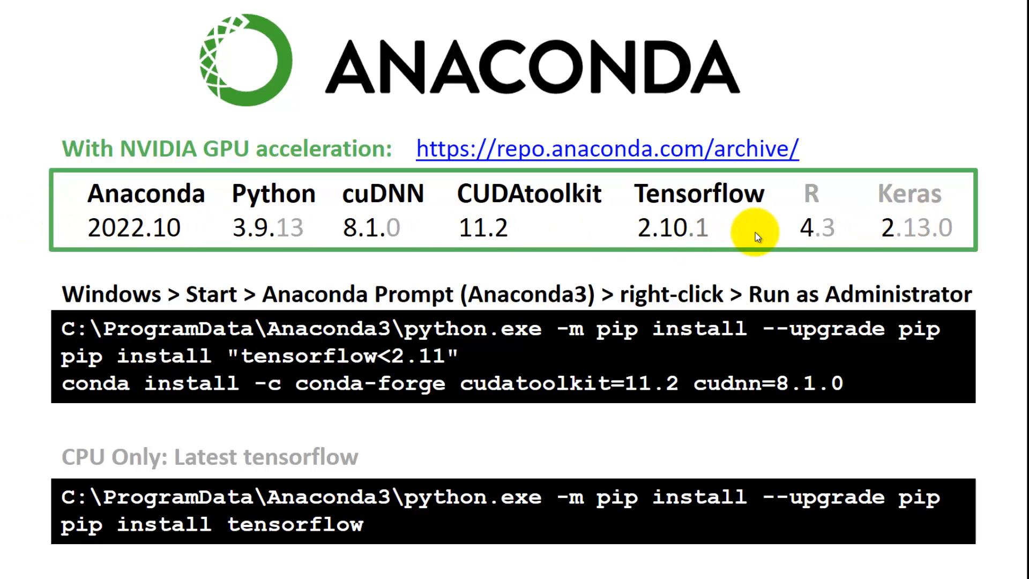
mouse_move(780, 237)
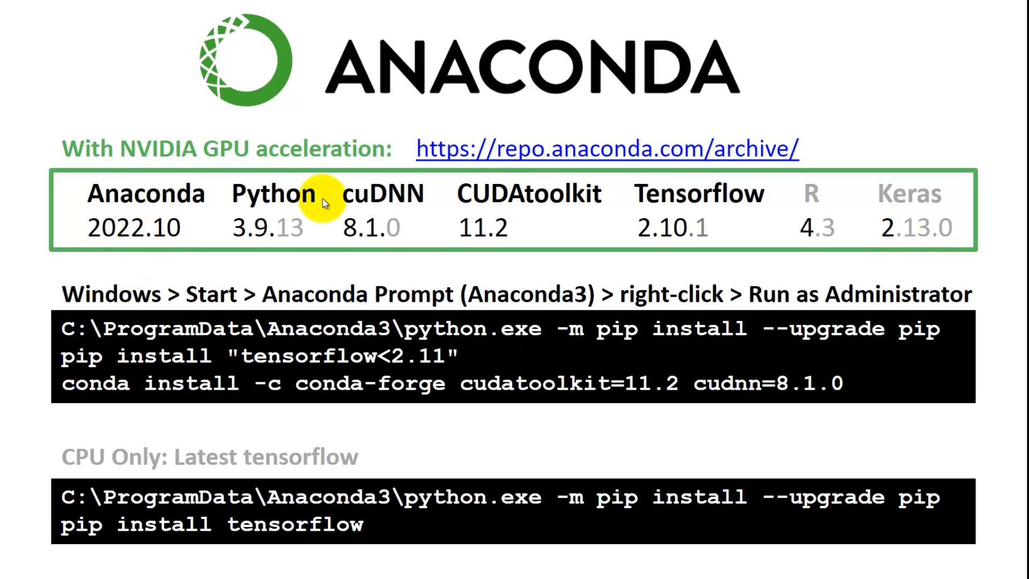
mouse_move(499, 226)
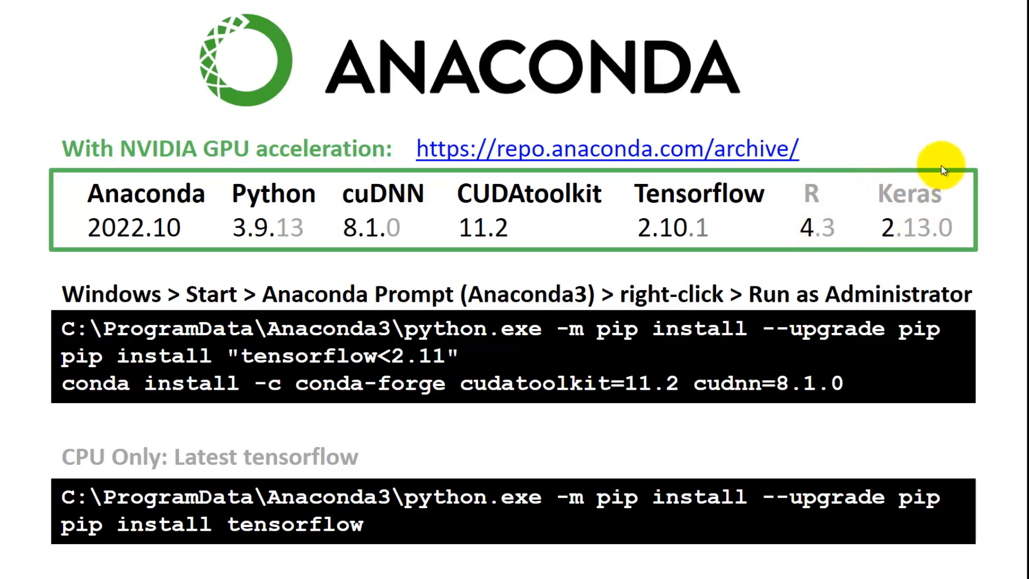
mouse_move(869, 220)
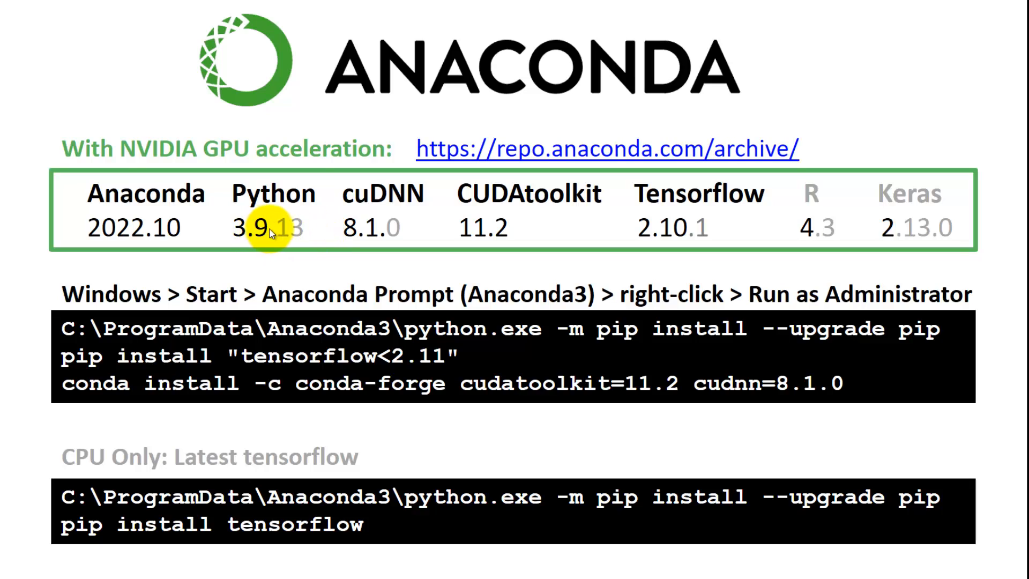
mouse_move(277, 229)
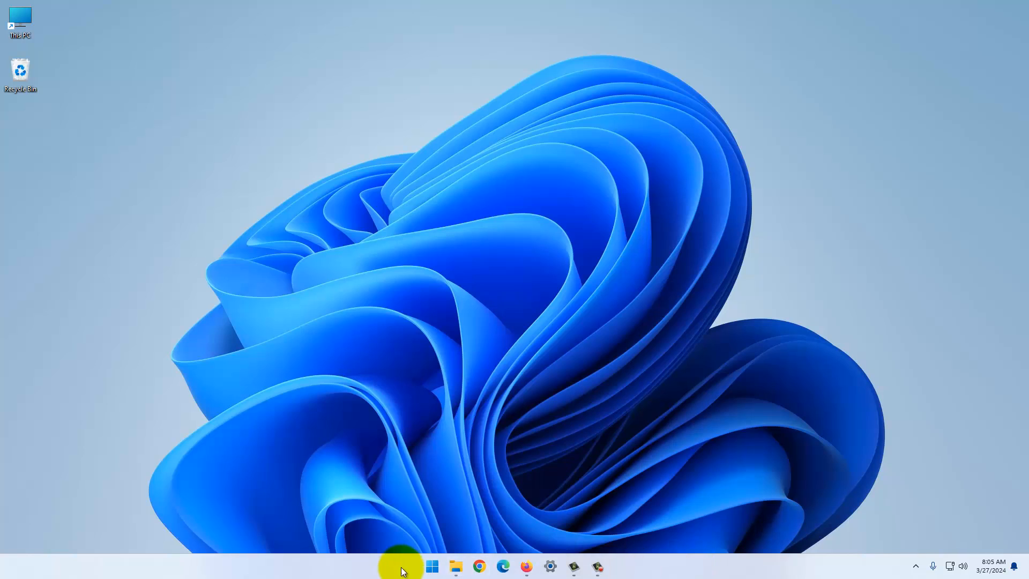
Step: Open Device Manager from the Start quick-link menu, dismissing the standard-user warning
right_click(432, 566)
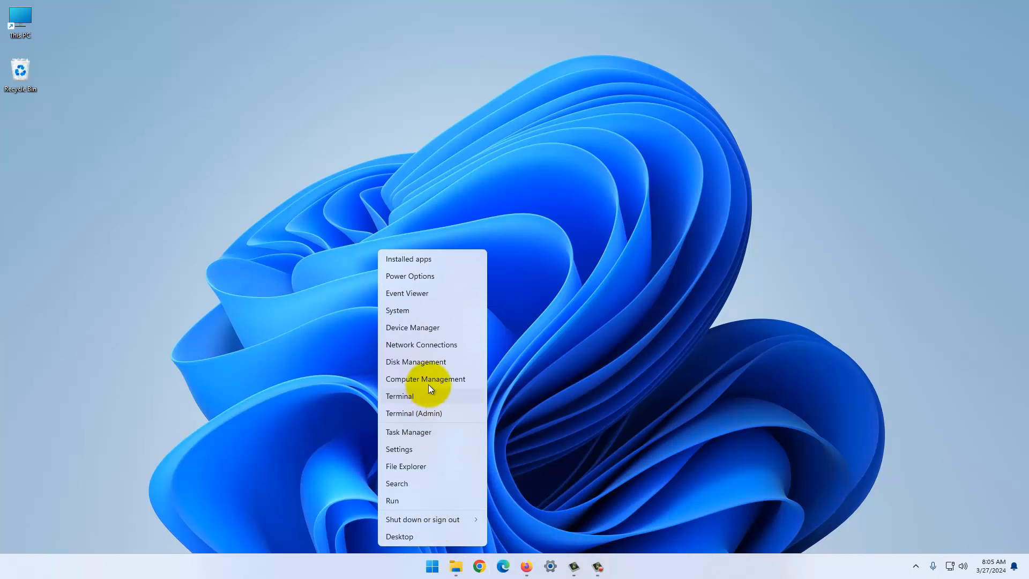
click(412, 328)
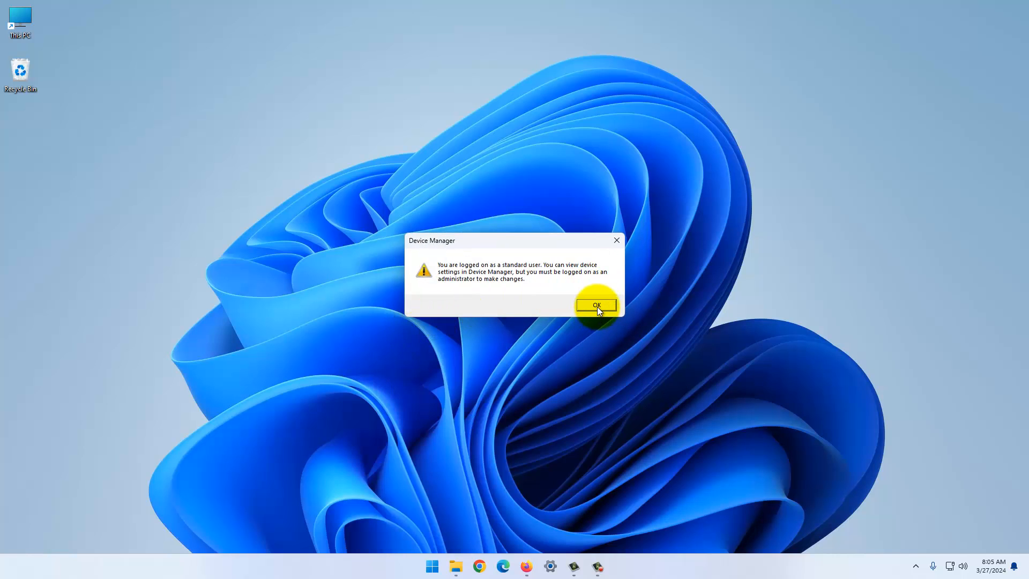
click(596, 305)
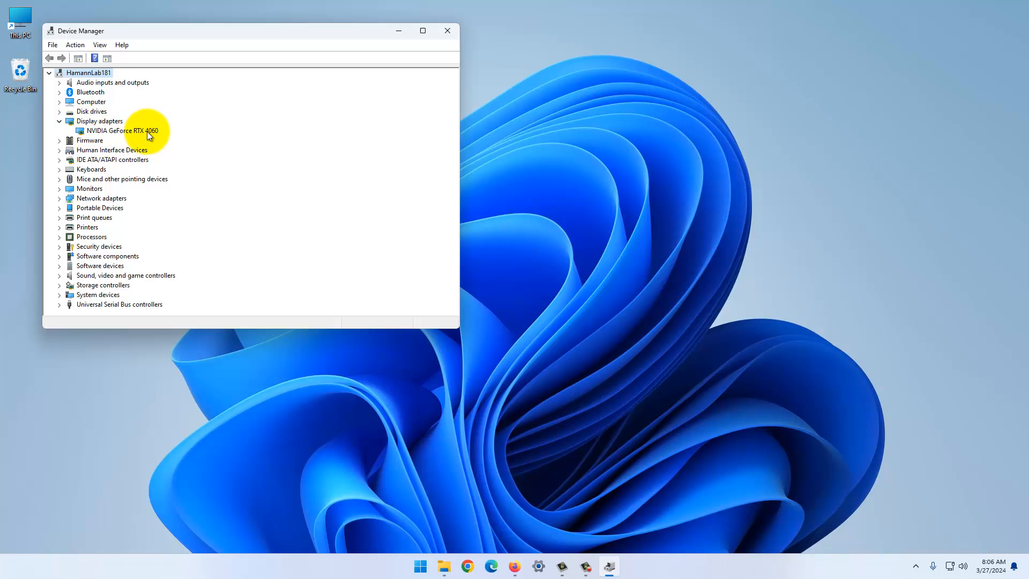
mouse_move(497, 37)
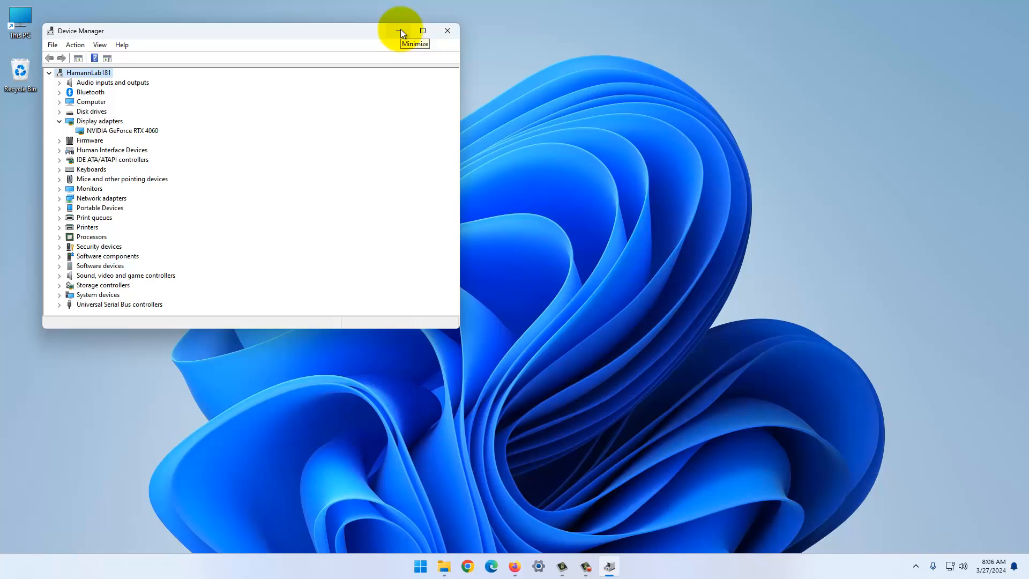
mouse_move(401, 33)
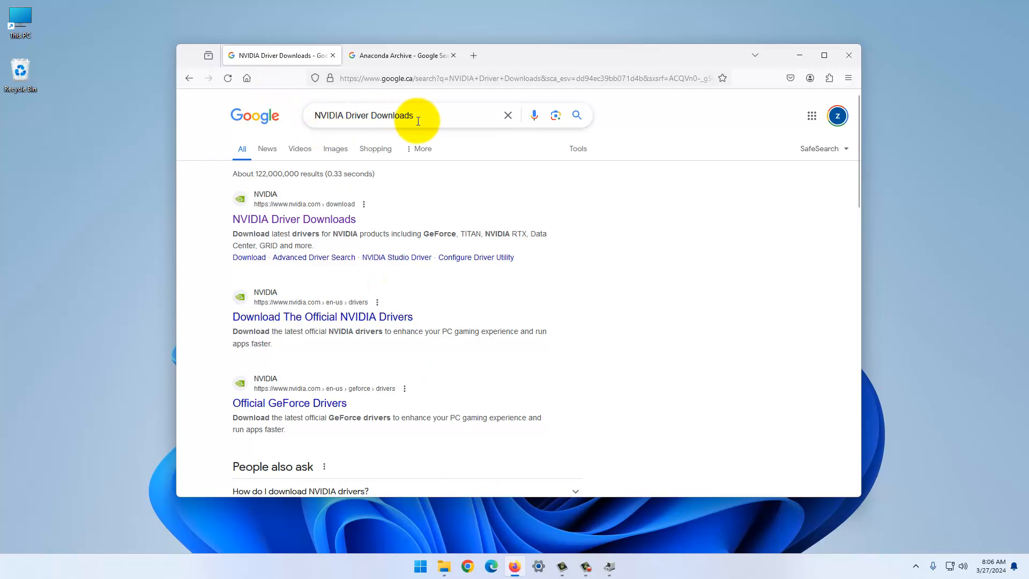
Step: Set the NVIDIA RTX 4060 driver download type to Studio Driver (SD), then close the page
click(293, 219)
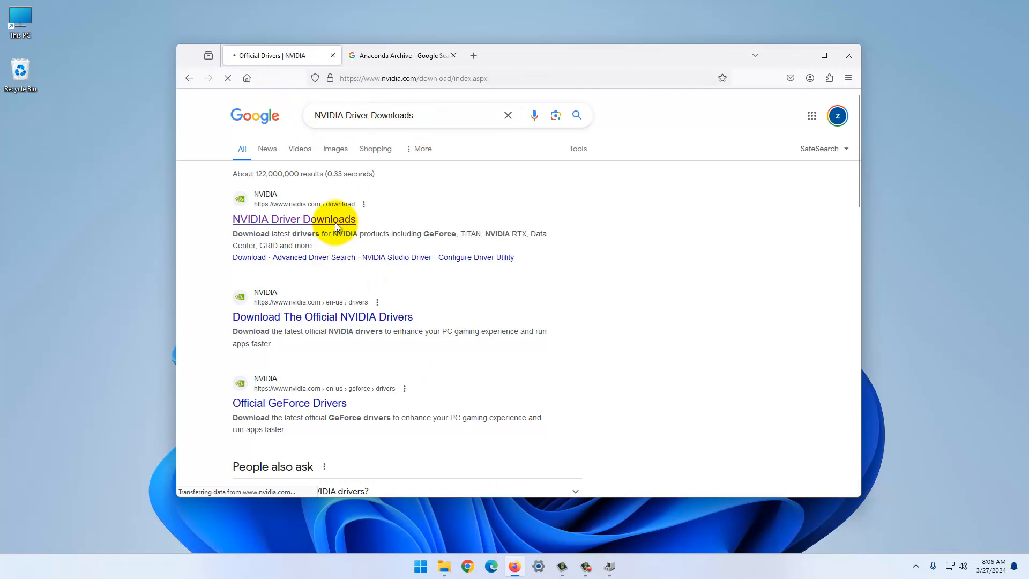
click(293, 218)
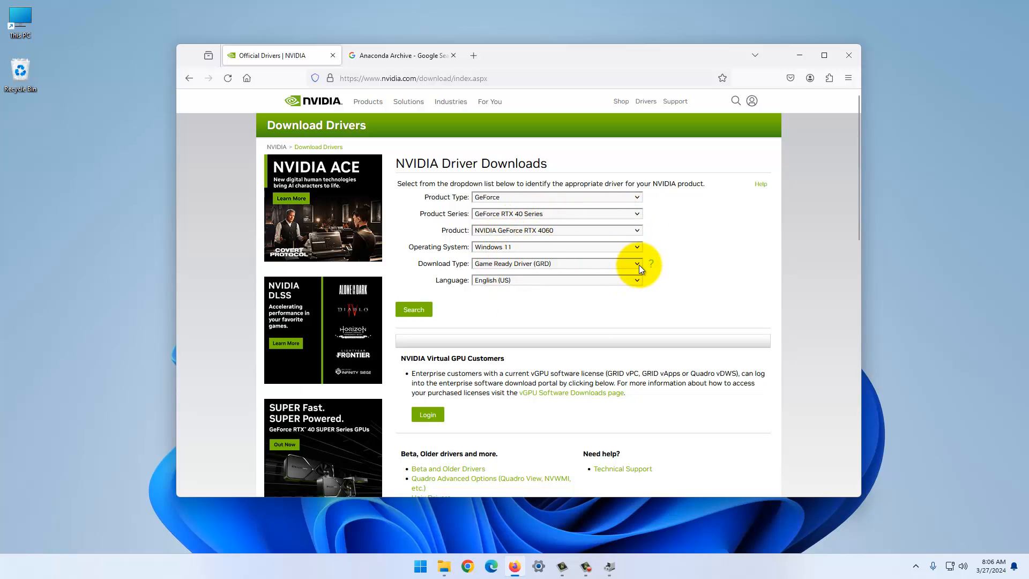
click(557, 263)
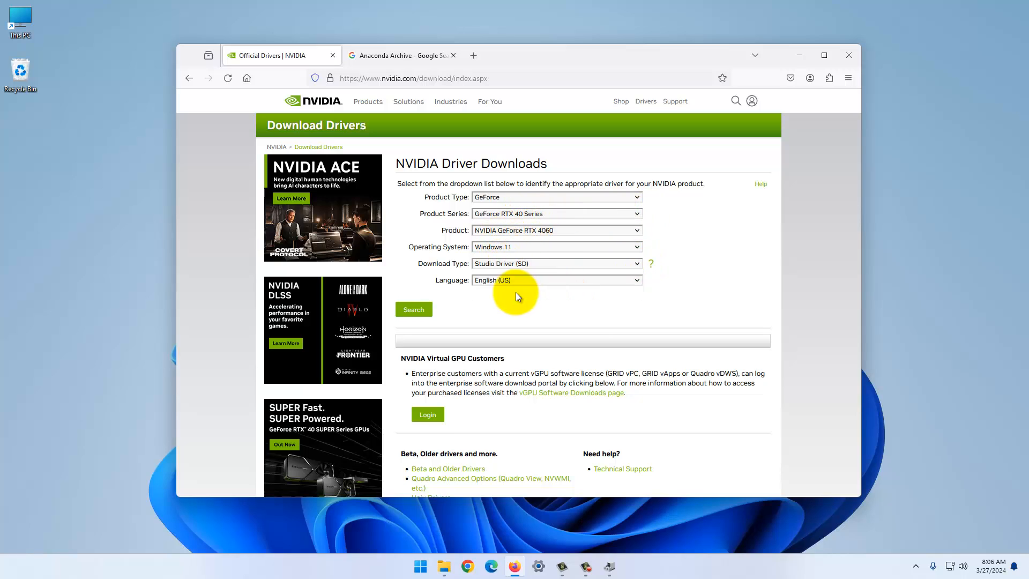
mouse_move(848, 55)
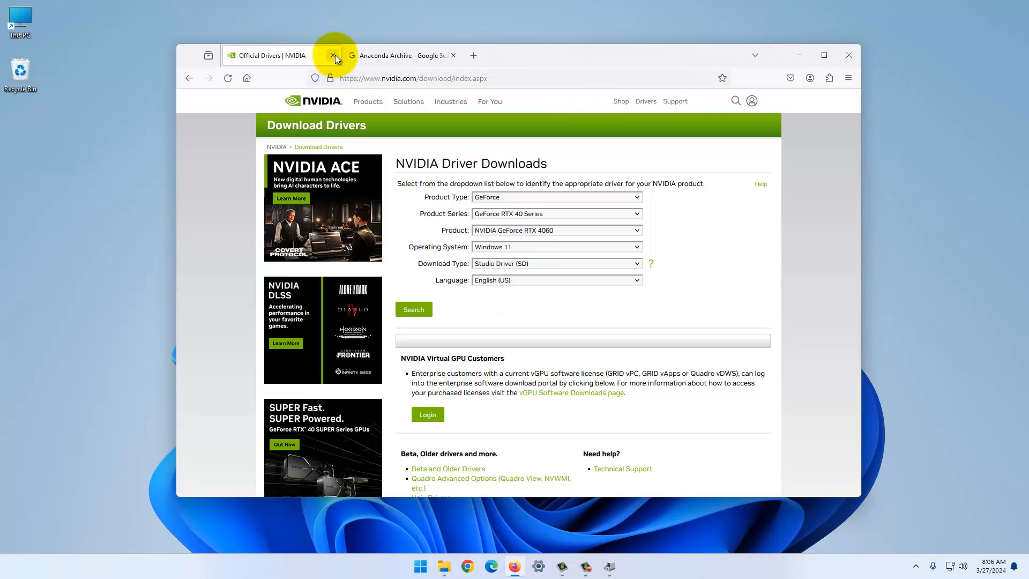
click(334, 55)
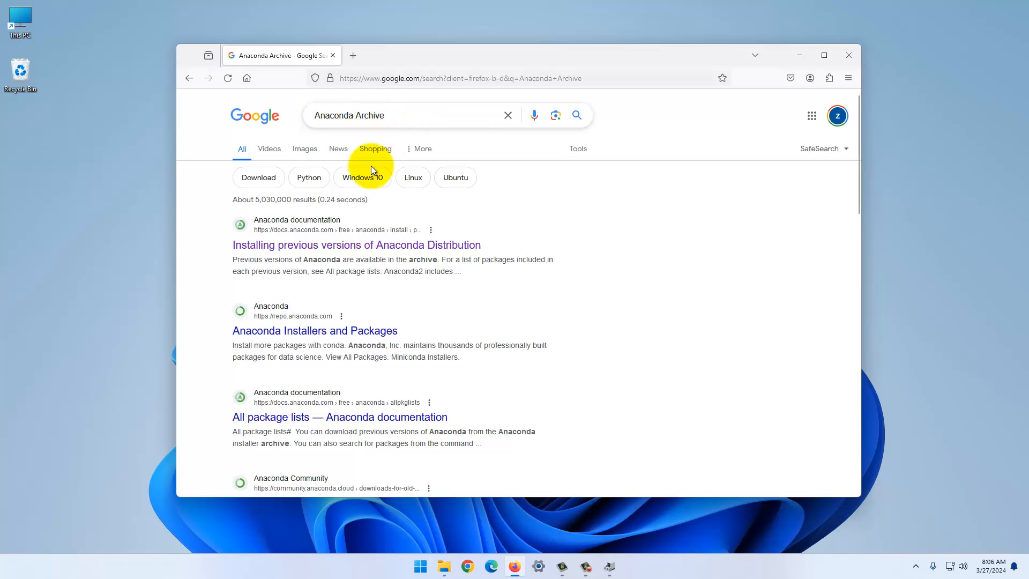
Step: Browse the Anaconda installer archive from the previous-versions docs, then close Firefox
click(357, 245)
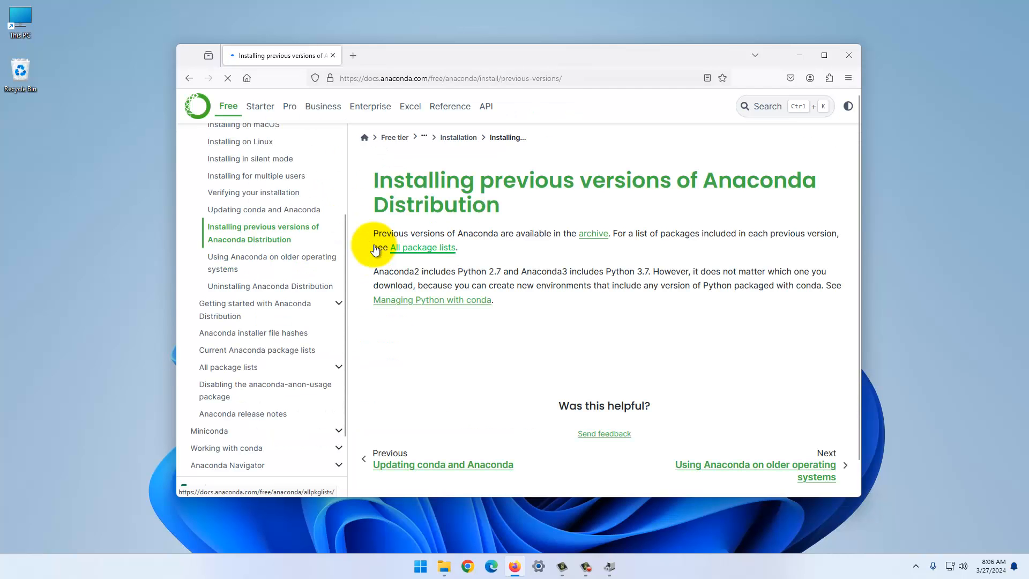
click(593, 233)
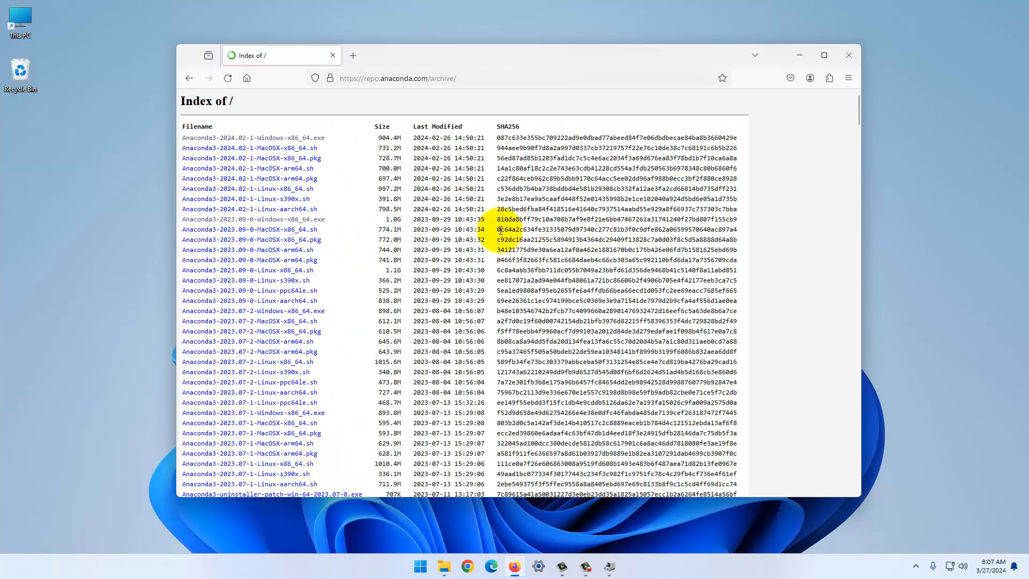
scroll(down, 3)
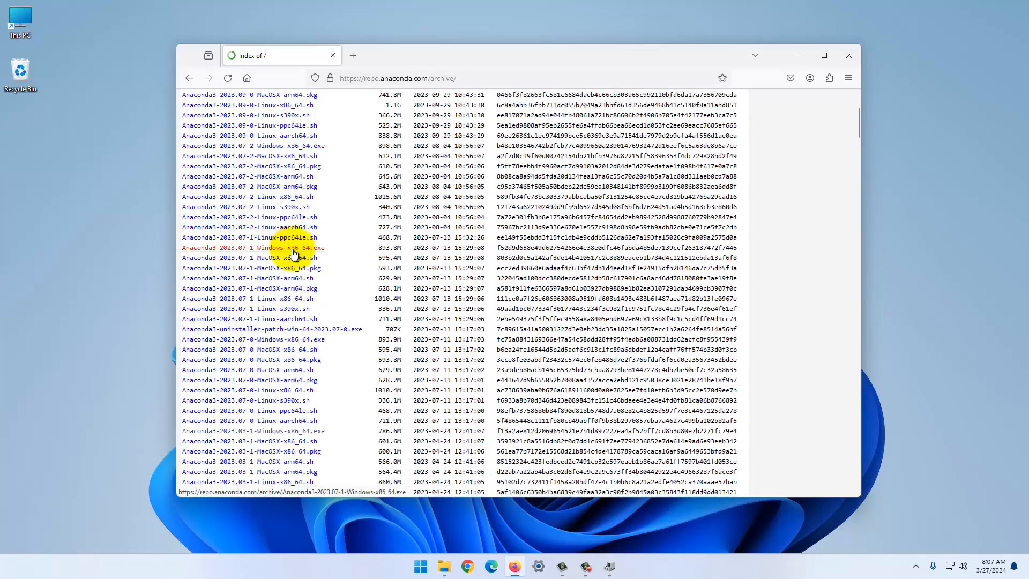
scroll(down, 3)
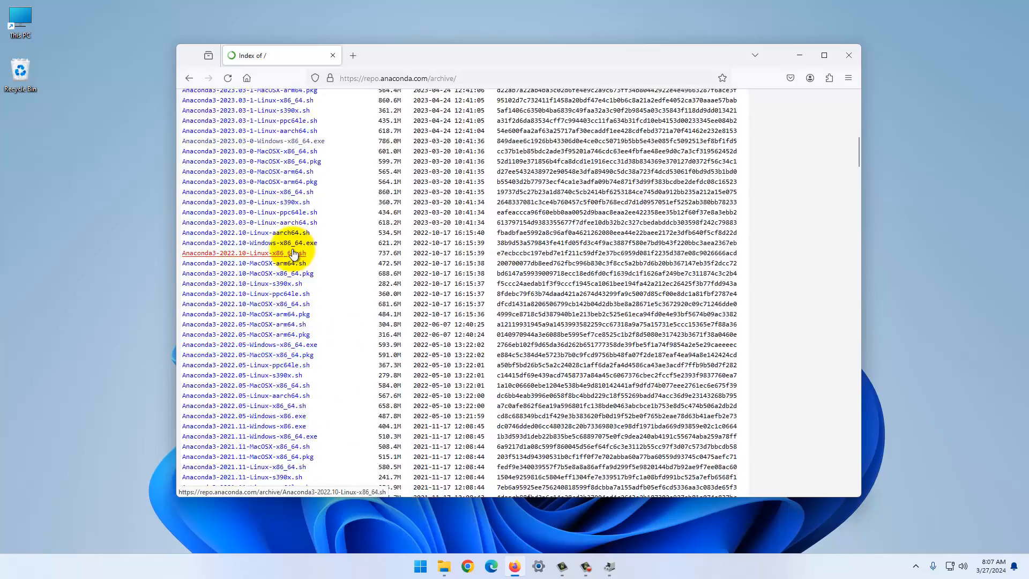
mouse_move(249, 242)
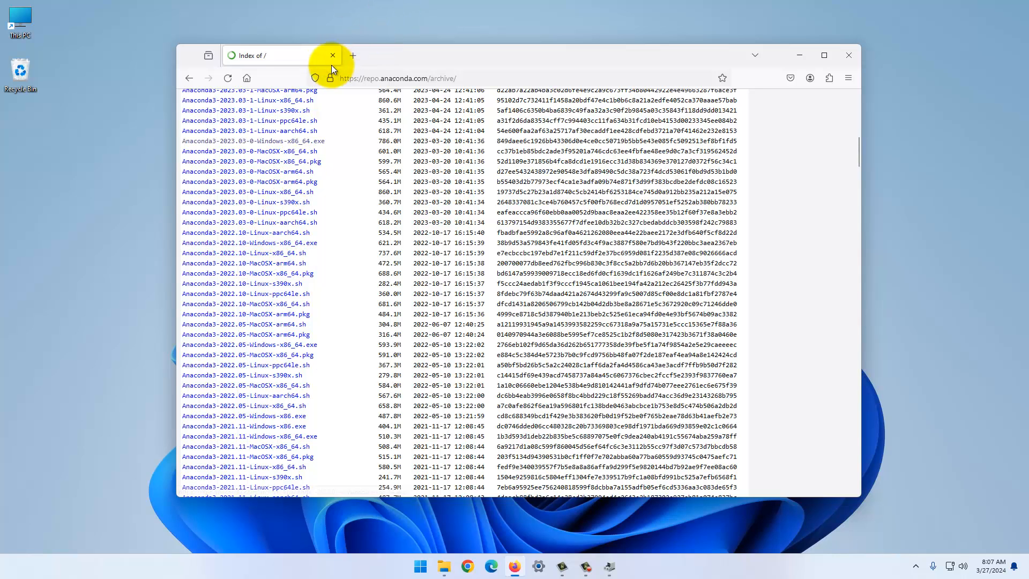
click(332, 55)
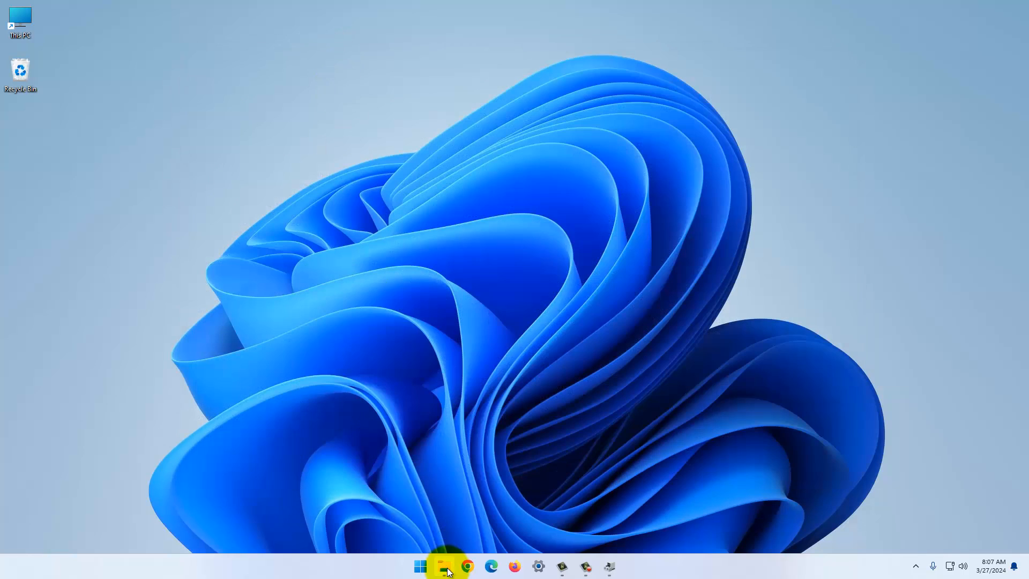
Step: Run the Anaconda3 2022.10 installer from Downloads for all users, registered as system Python
click(443, 566)
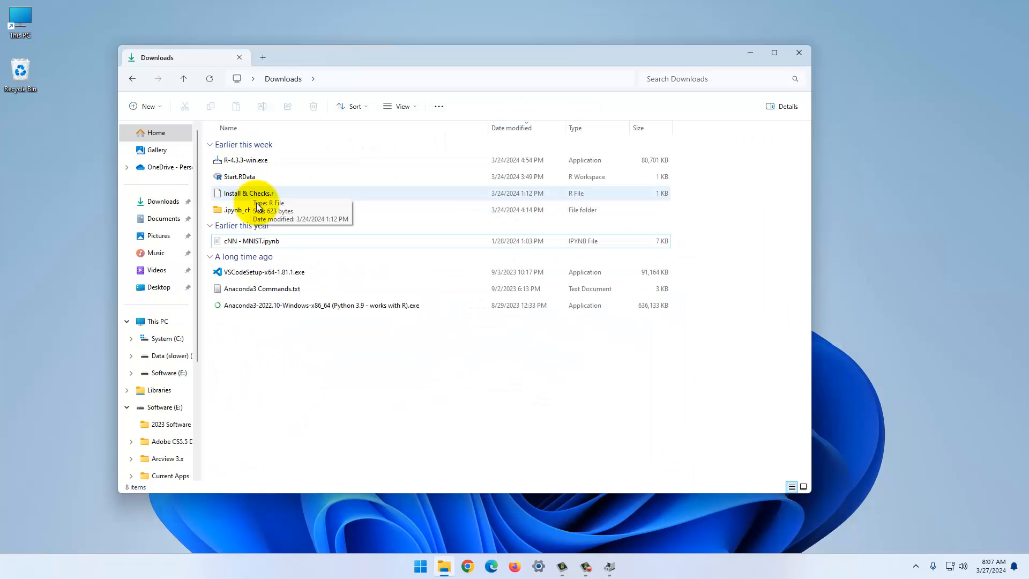
click(321, 305)
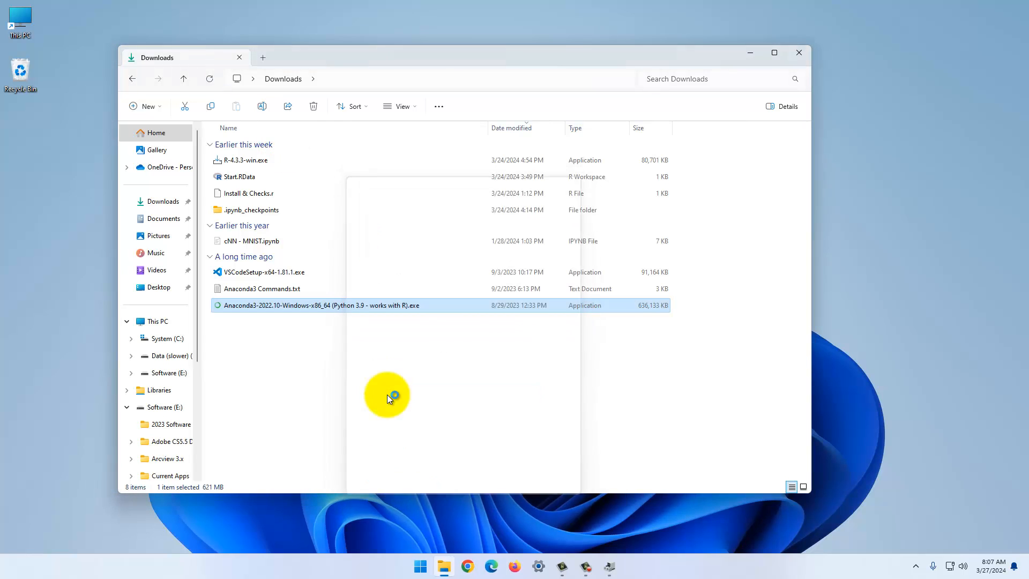
double_click(320, 304)
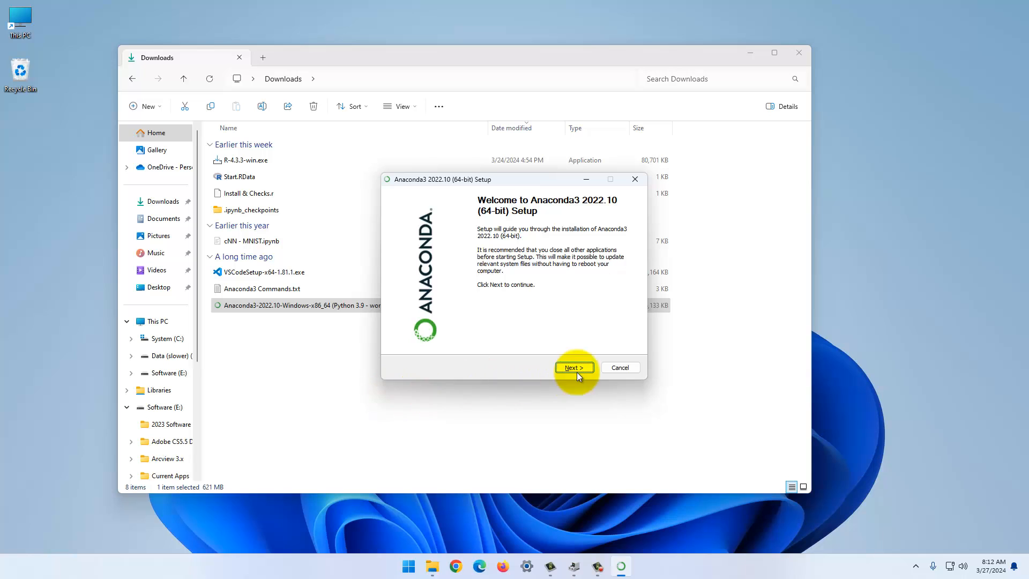
click(574, 366)
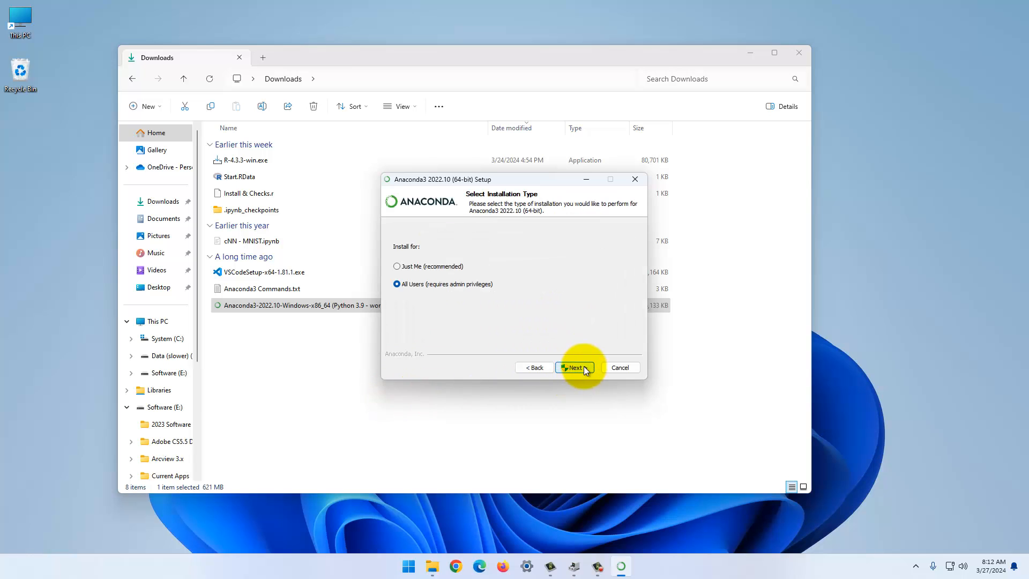
click(574, 367)
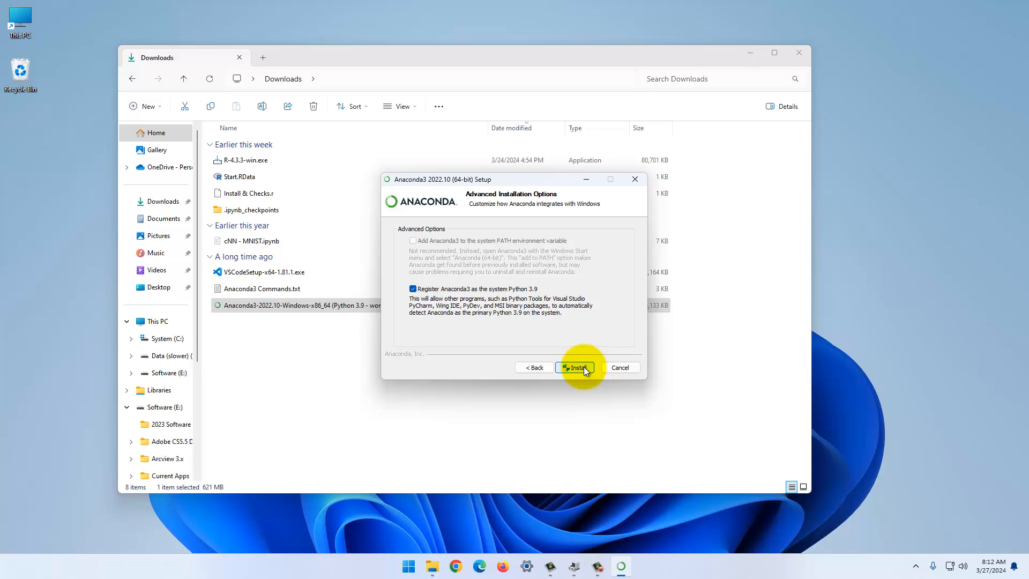
click(574, 367)
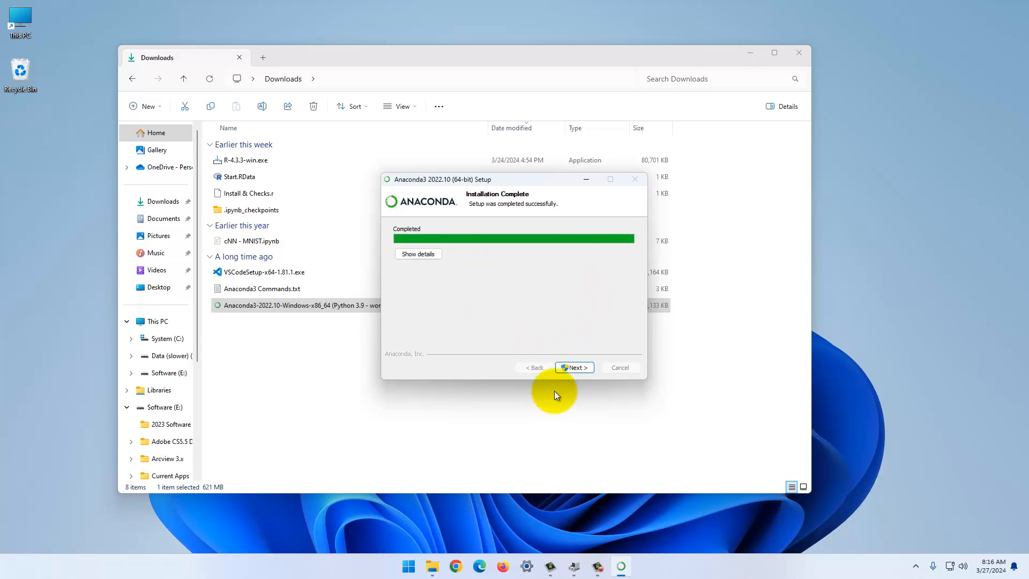
click(573, 367)
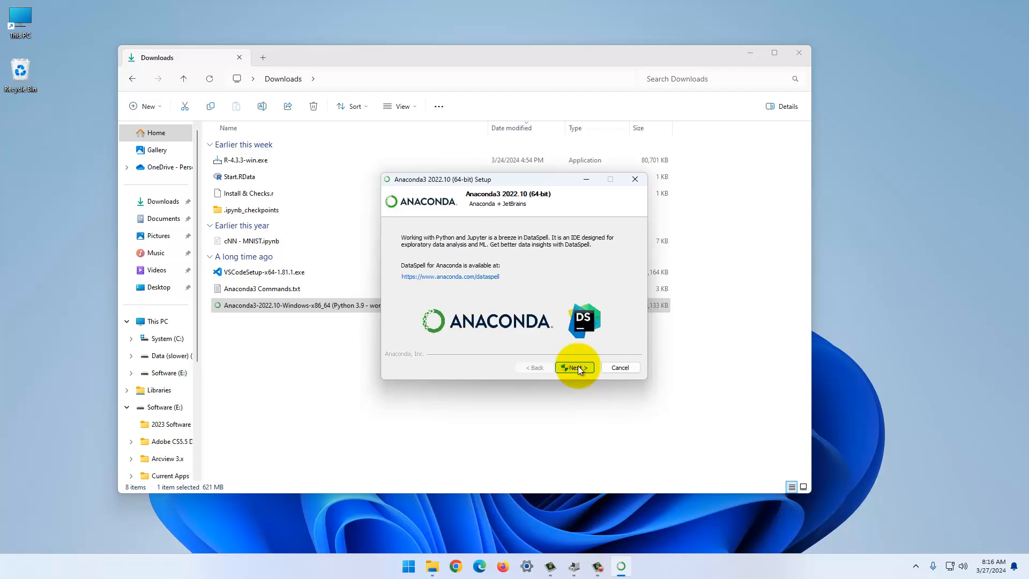
click(573, 366)
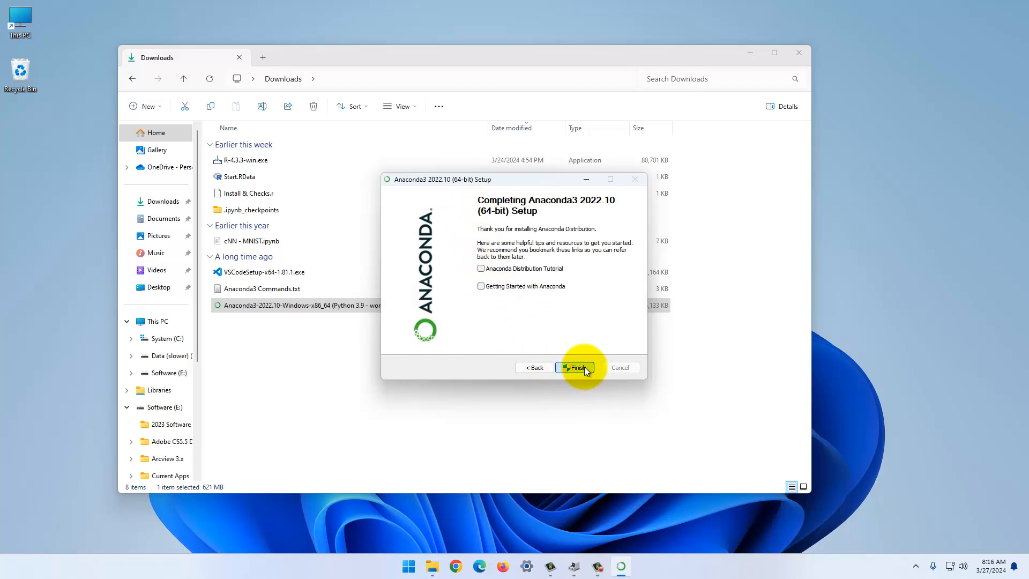
click(575, 366)
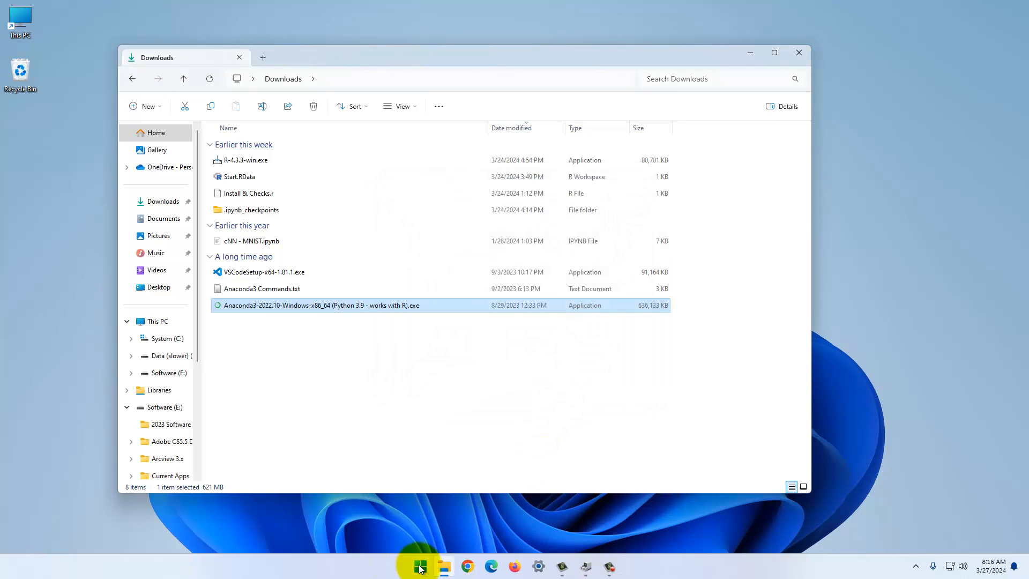
Step: Launch Anaconda Prompt (Anaconda3) as administrator from All apps, approving with the admin password
click(419, 566)
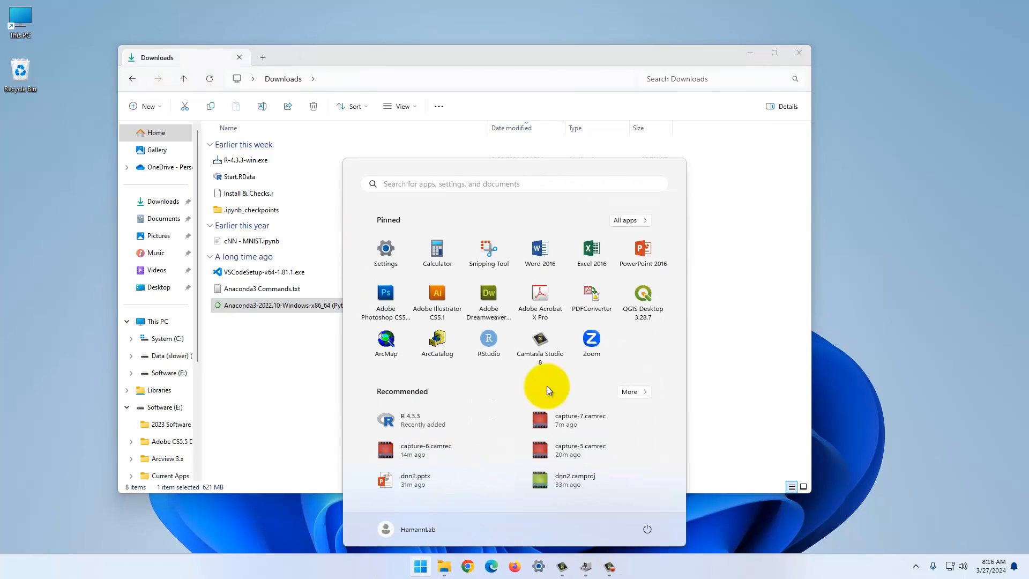
click(625, 220)
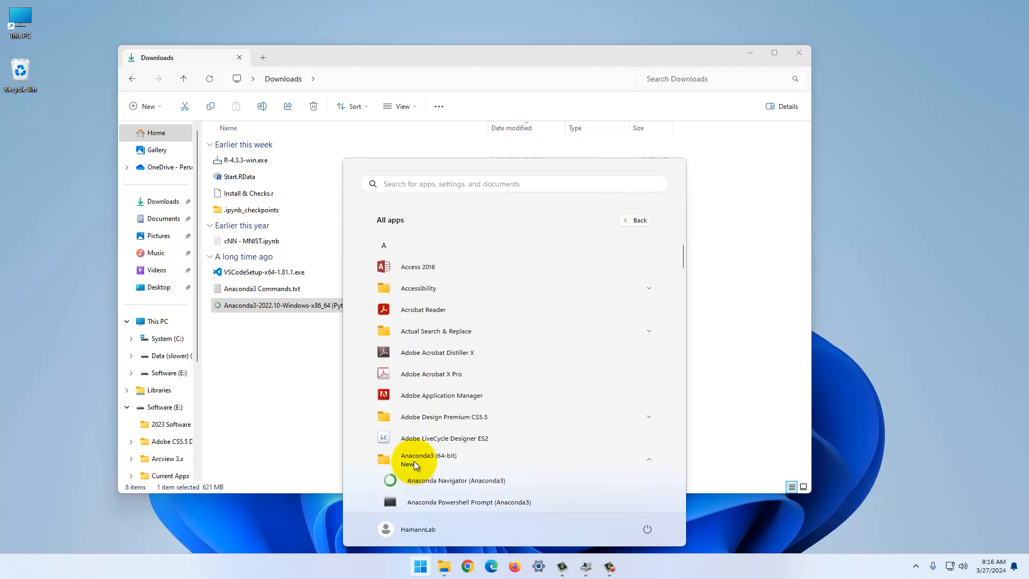
scroll(down, 3)
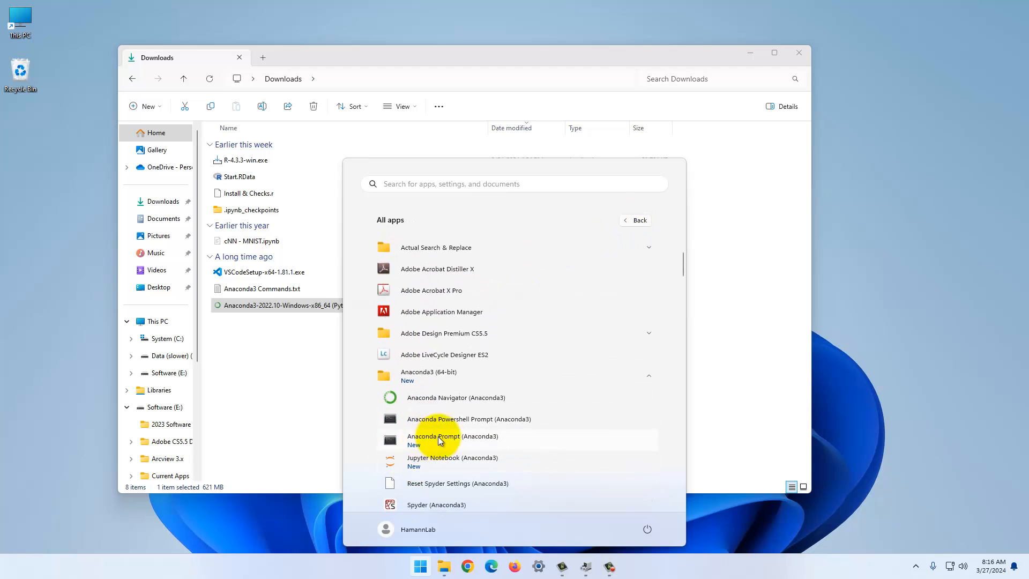
mouse_move(485, 442)
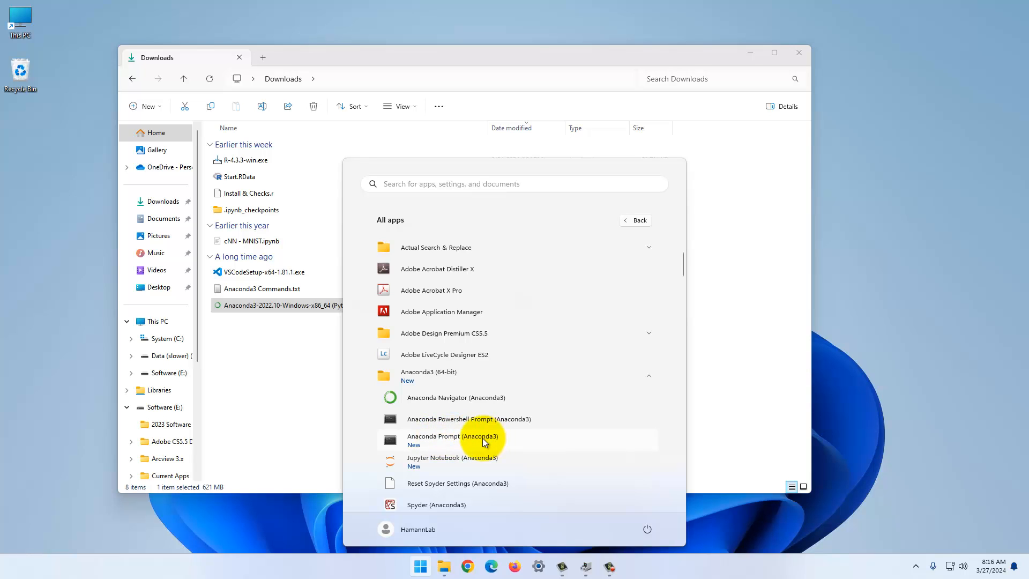
right_click(453, 439)
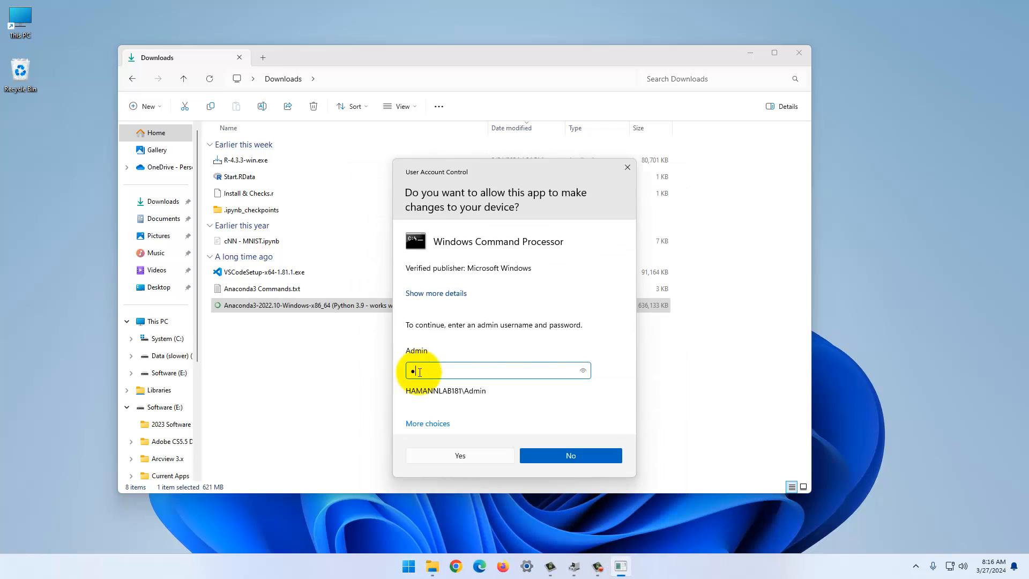
text(password)
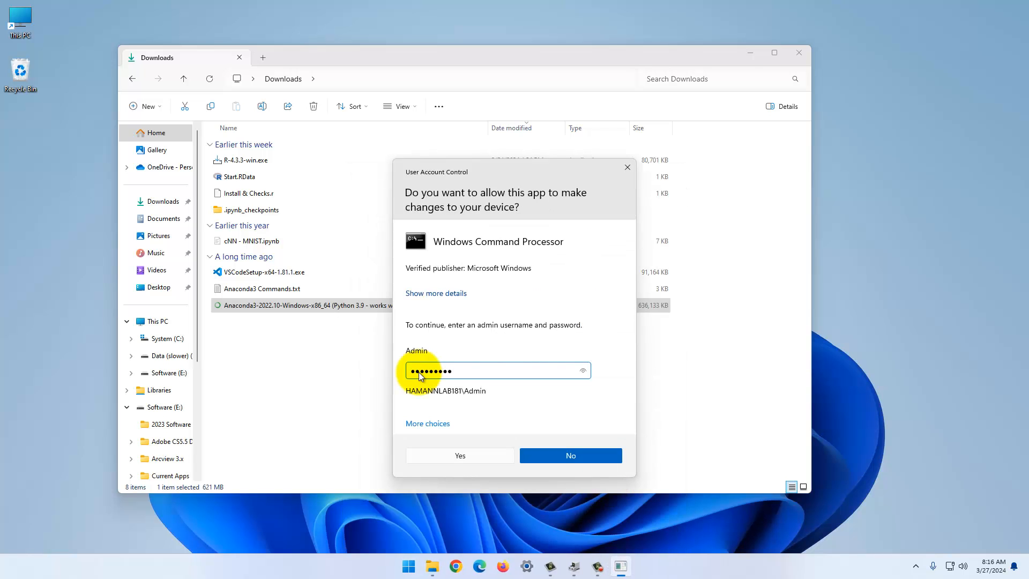
click(459, 455)
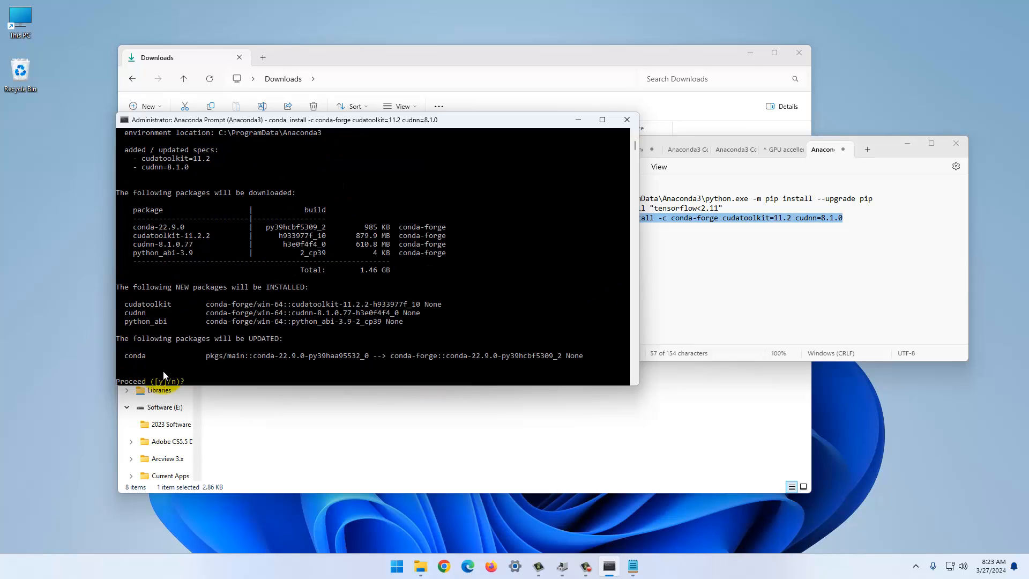
Step: Confirm with y to install cudatoolkit 11.2 and cuDNN 8.1.0, then launch R
text(y)
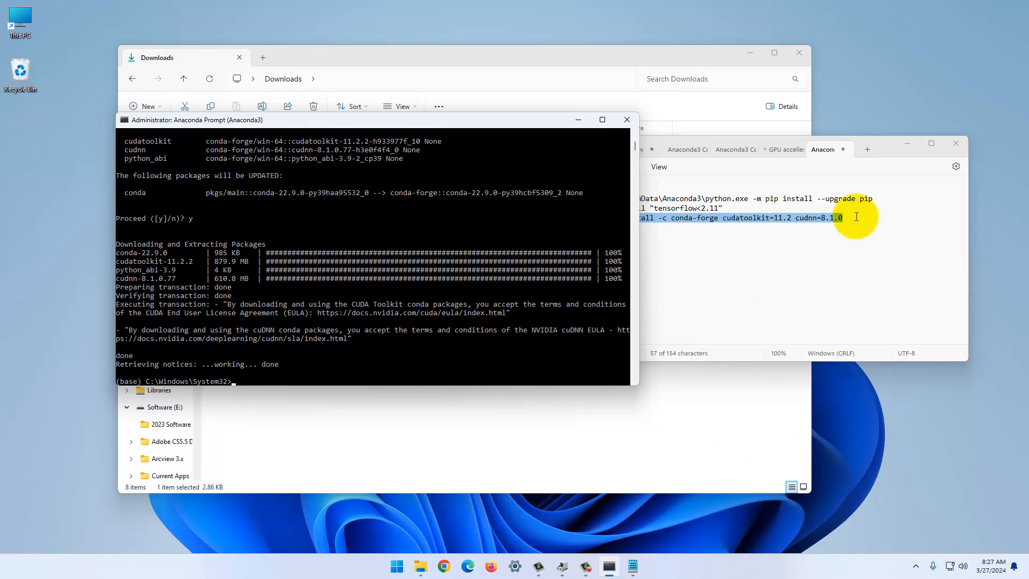
click(625, 120)
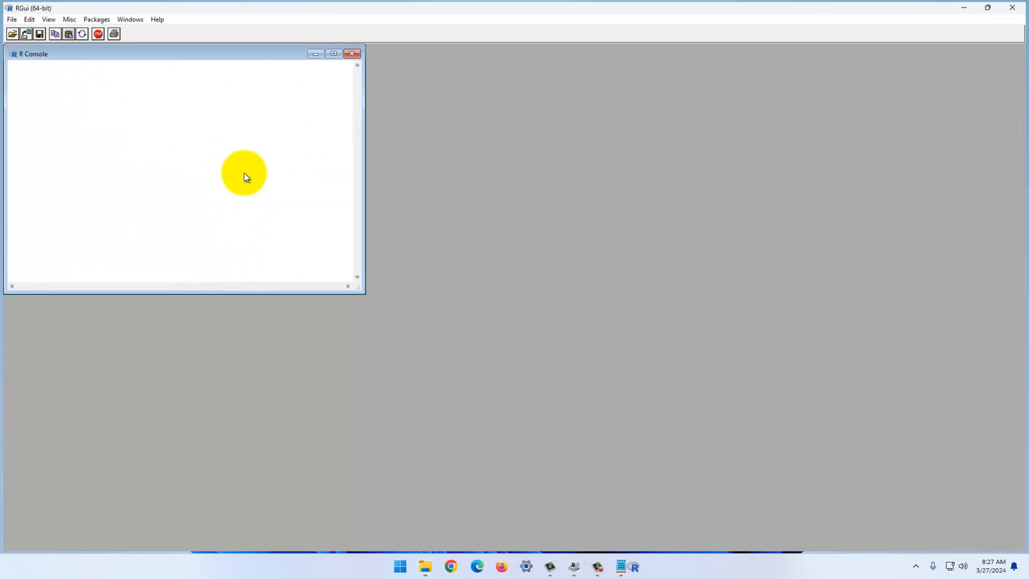
Step: Open the Install & Checks.r script from Downloads in RGui's R Editor
click(12, 33)
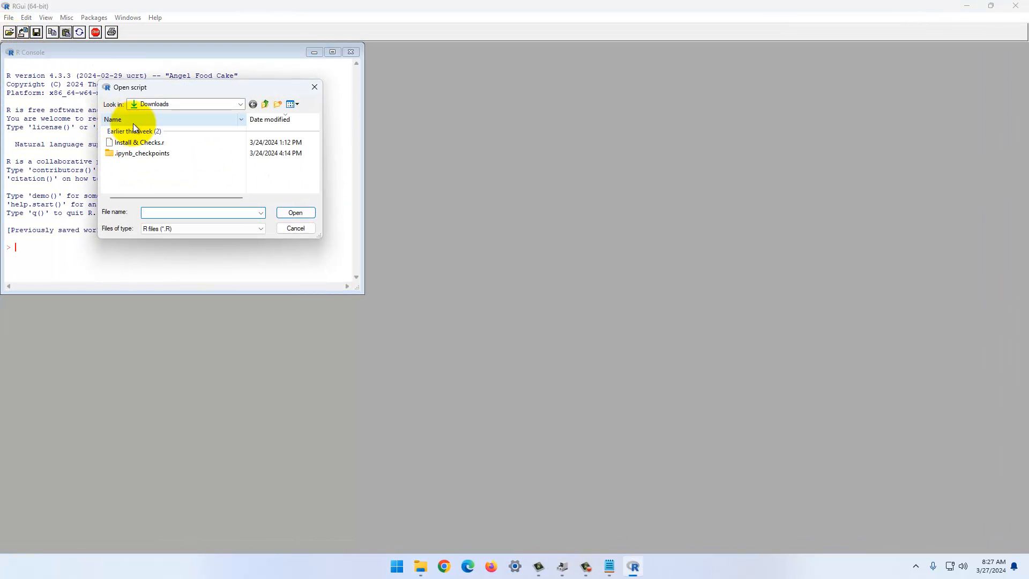
double_click(139, 143)
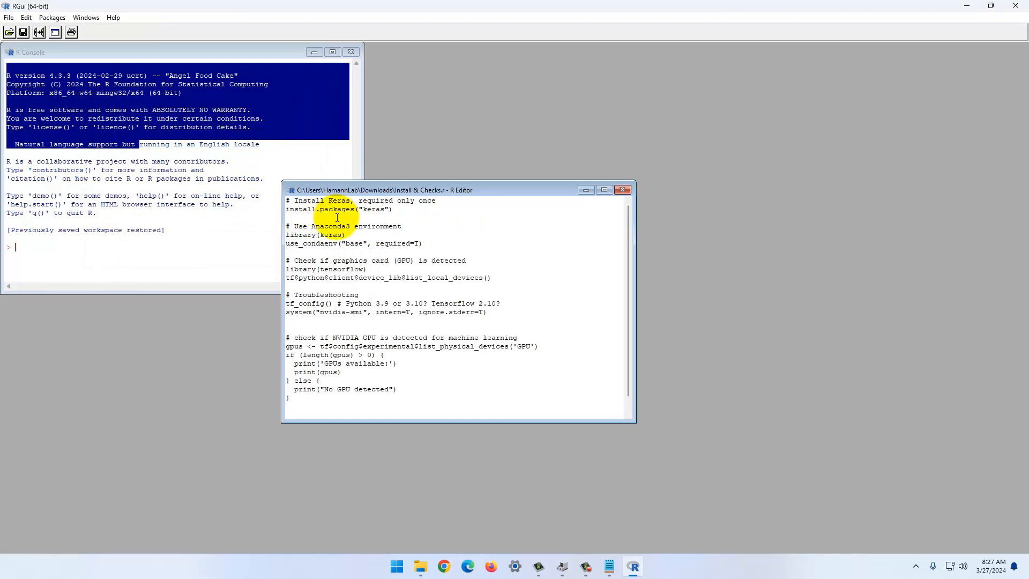
mouse_move(325, 234)
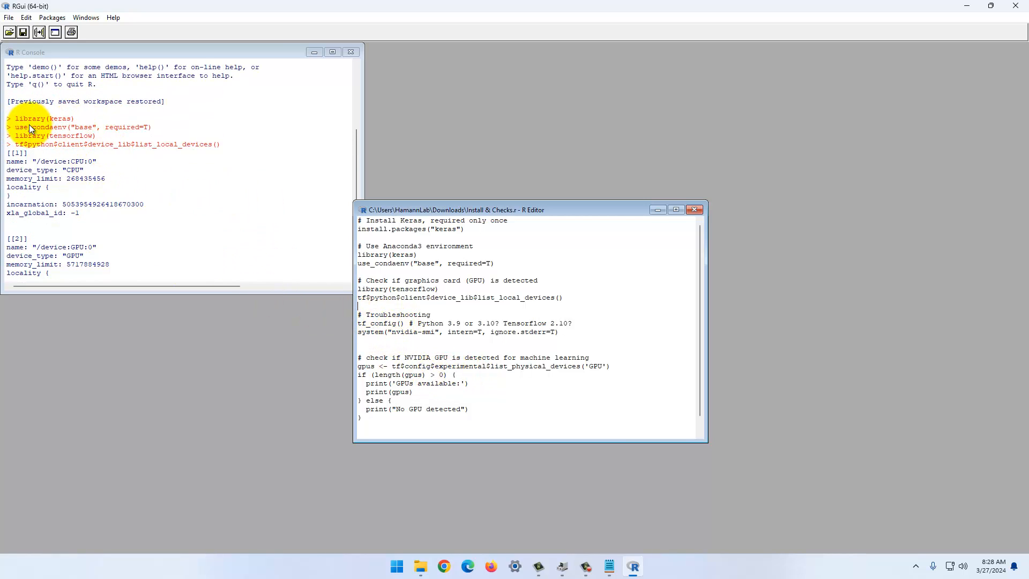
mouse_move(66, 132)
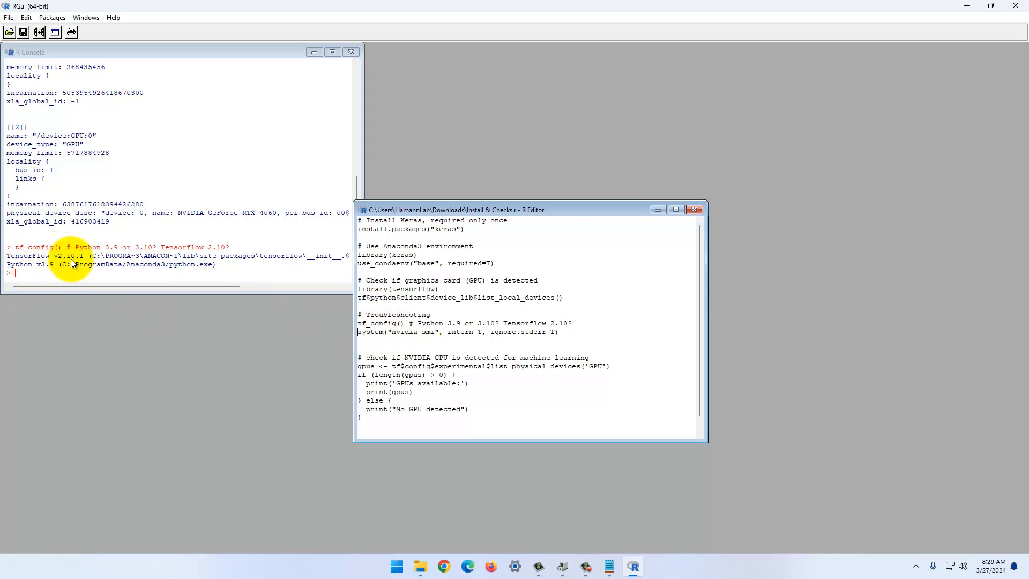
mouse_move(53, 271)
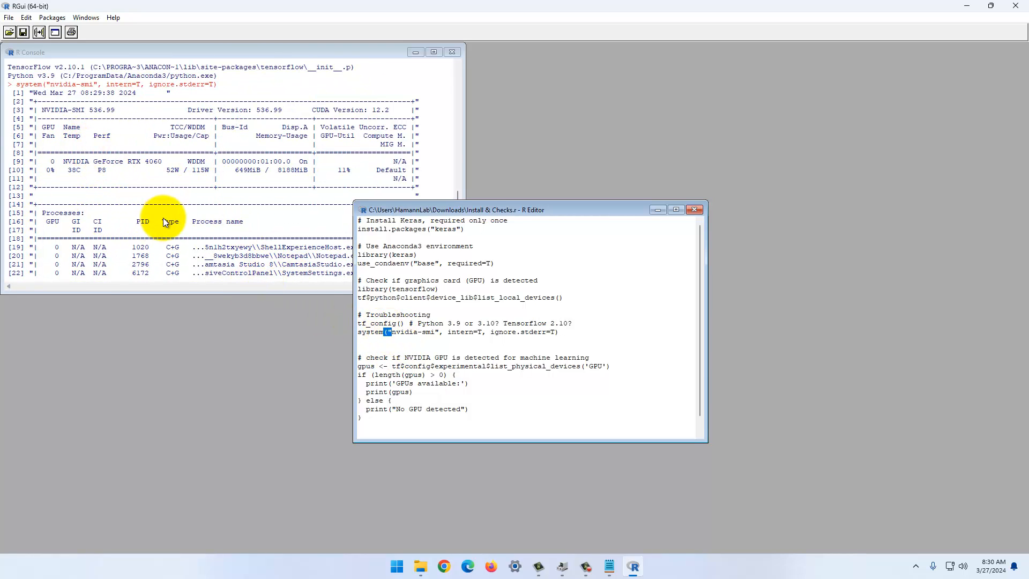
mouse_move(164, 222)
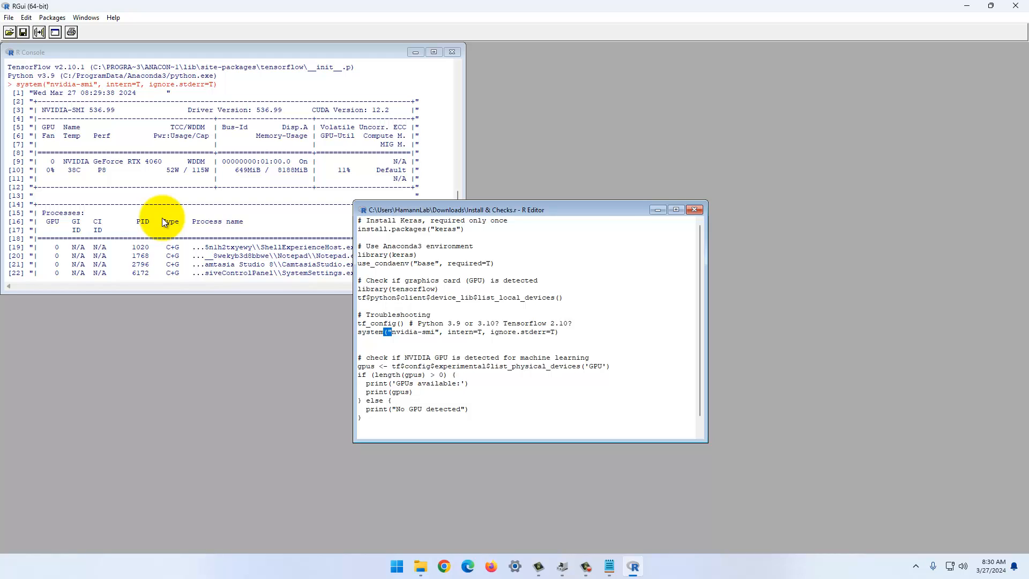
Step: Open cNN - MNIST.r and run its dataset_mnist and array_reshape lines
click(9, 32)
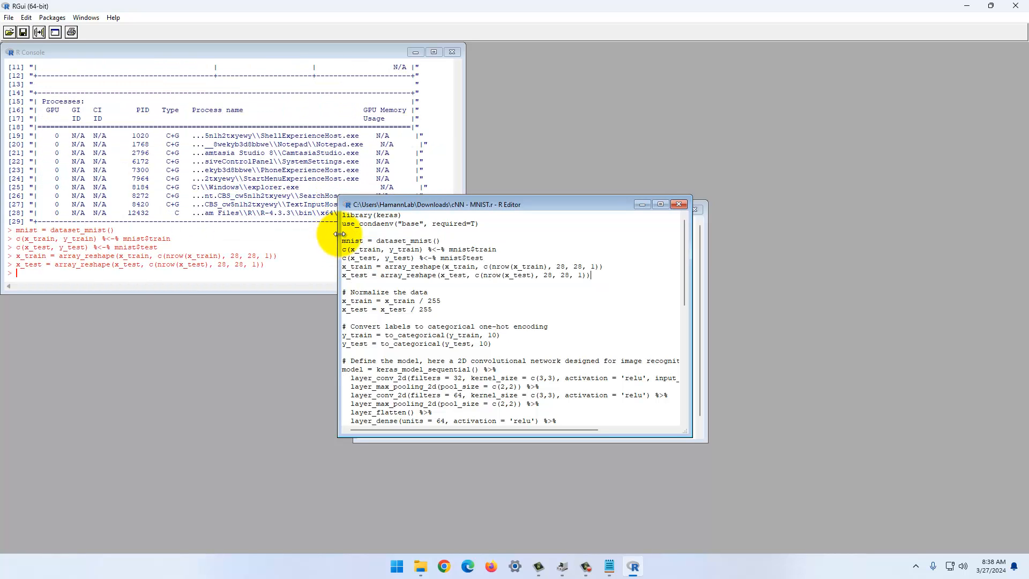
Step: Run the normalization, to_categorical, CNN model, compile and 5-epoch fit code
drag(350, 291, 499, 344)
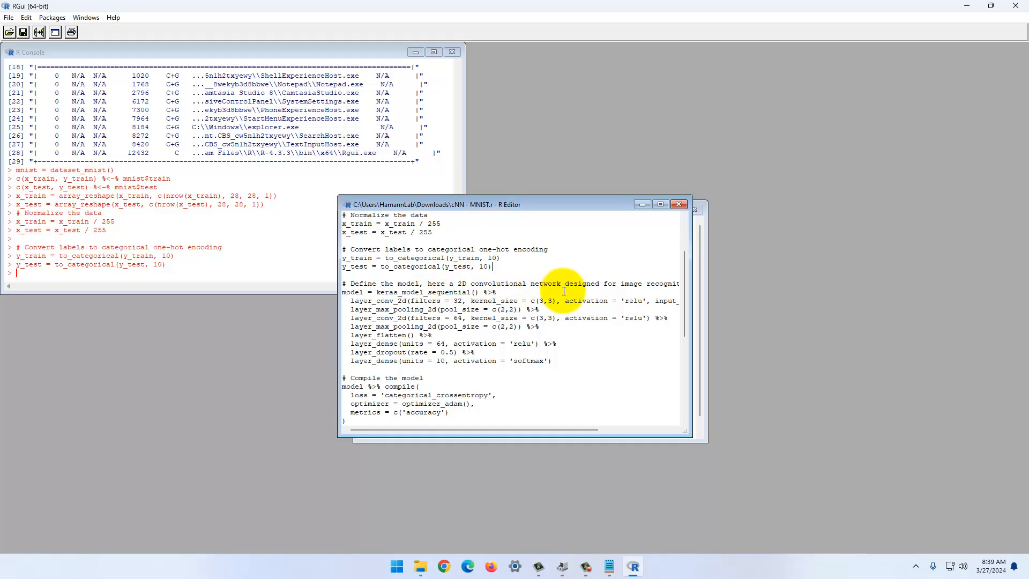
drag(423, 335, 552, 361)
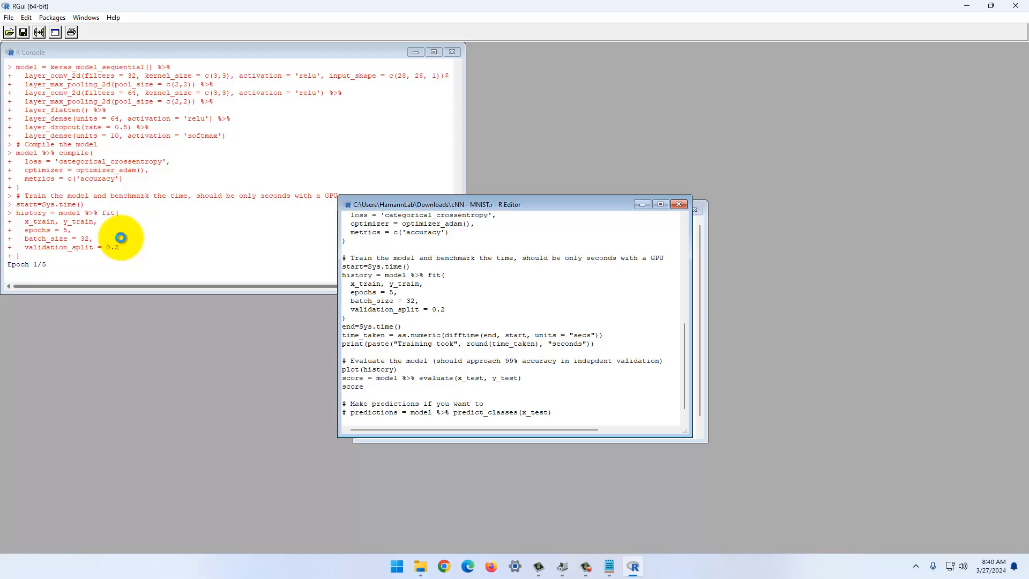
Step: Leave RGui training and bring up Firefox showing Google results for 'vscode'
click(405, 327)
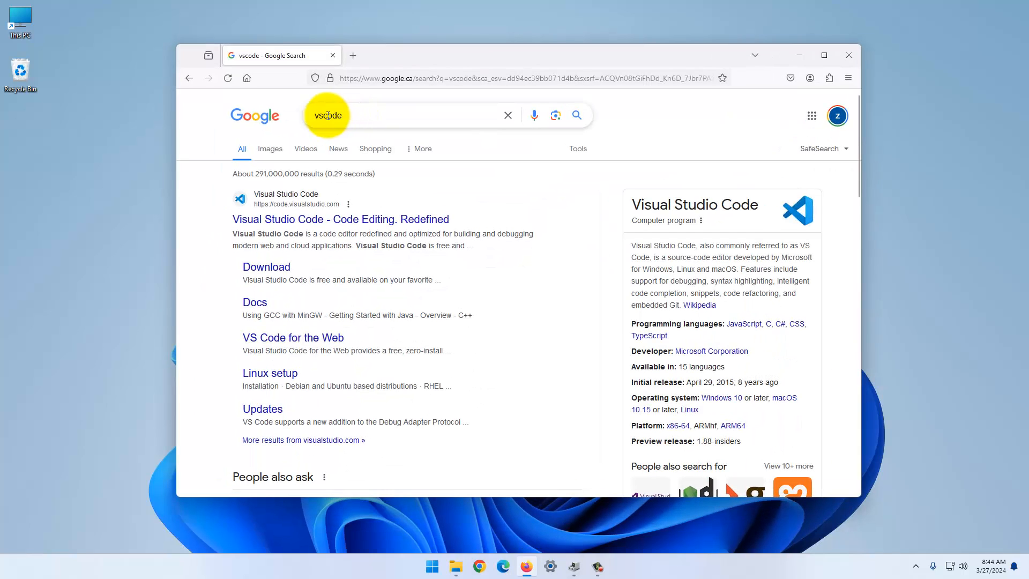
mouse_move(266, 266)
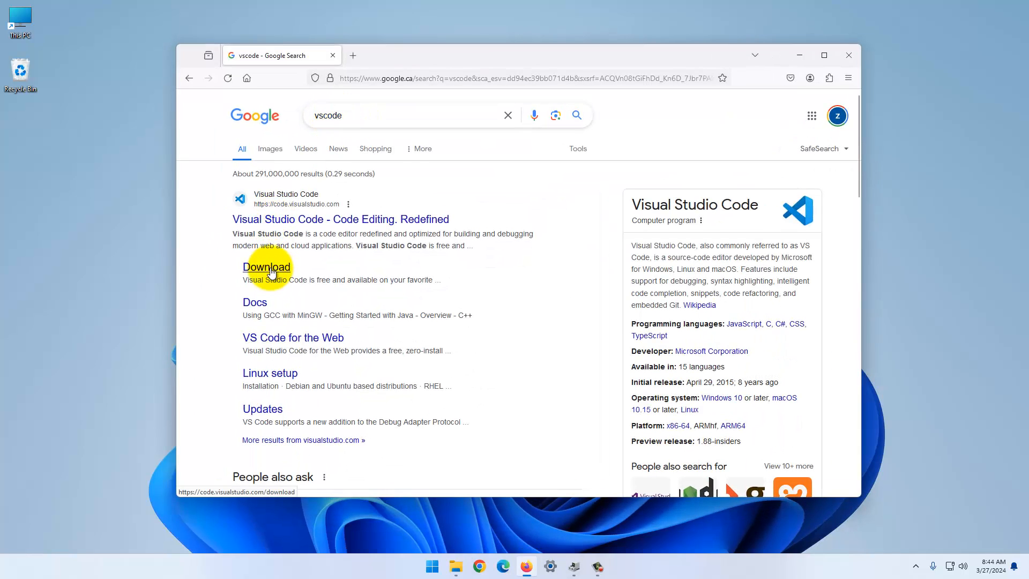
Step: Open Visual Studio Code's Download page from the Google results
click(267, 266)
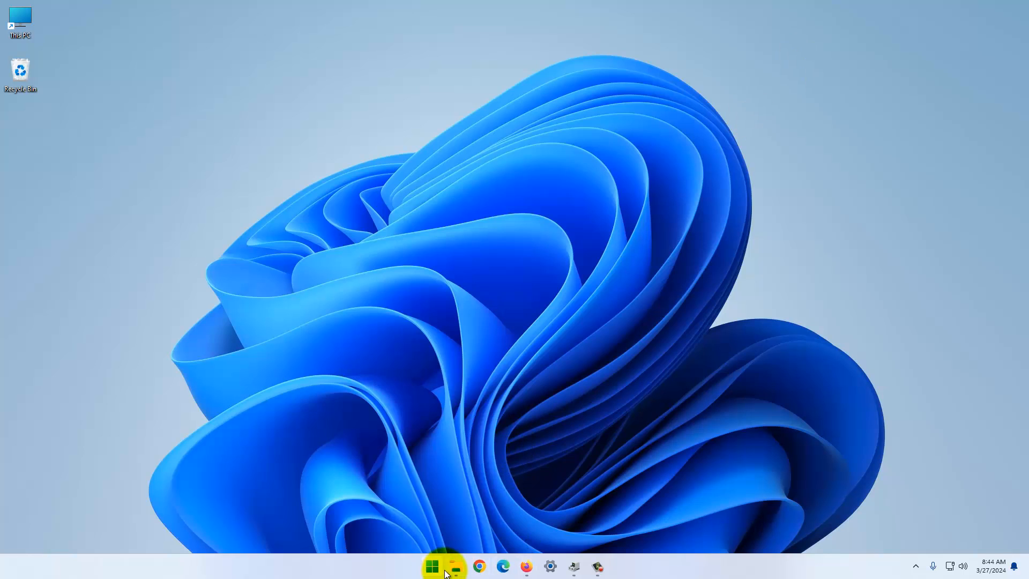
Step: Run VSCodeSetup-x64-1.81.1.exe from Downloads as administrator
click(454, 566)
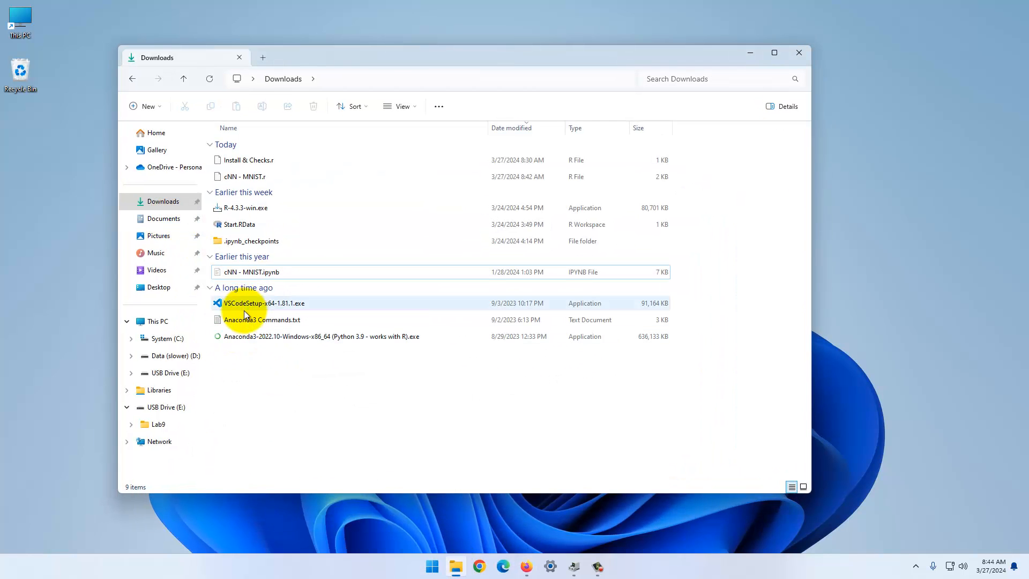
right_click(263, 302)
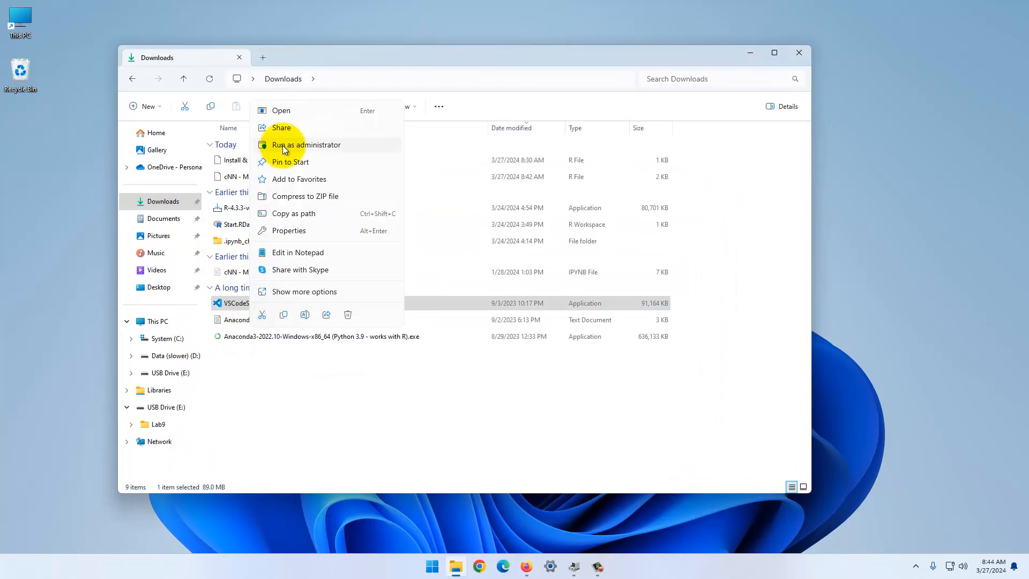
click(306, 144)
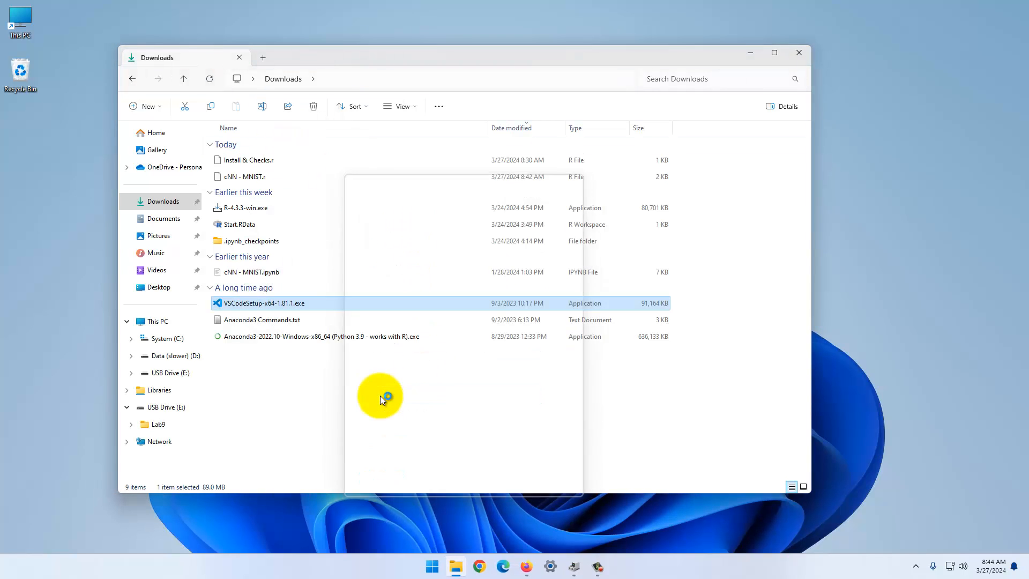
Step: Accept the license, set additional tasks, install, and finish with VS Code launching
click(380, 353)
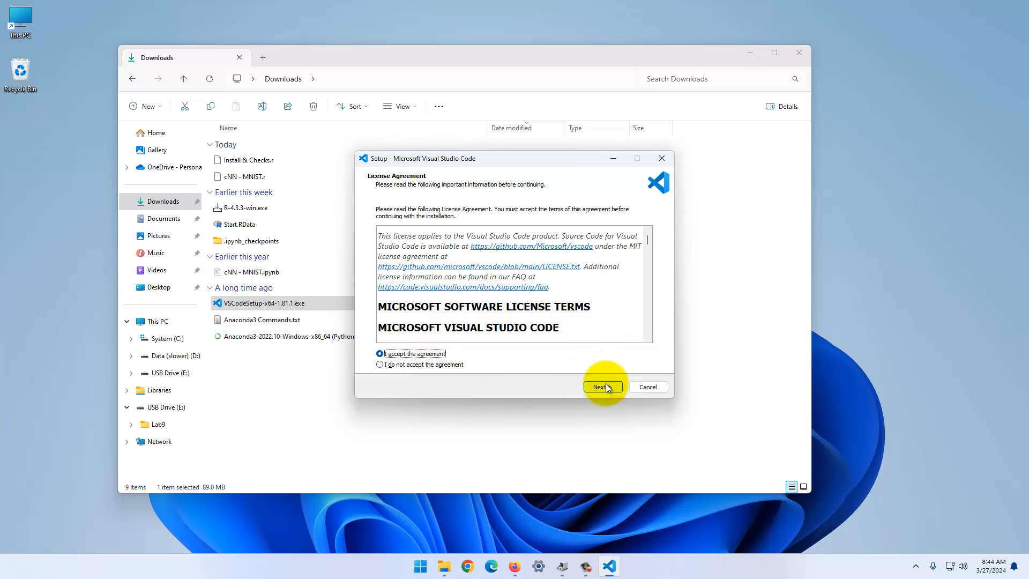
click(602, 386)
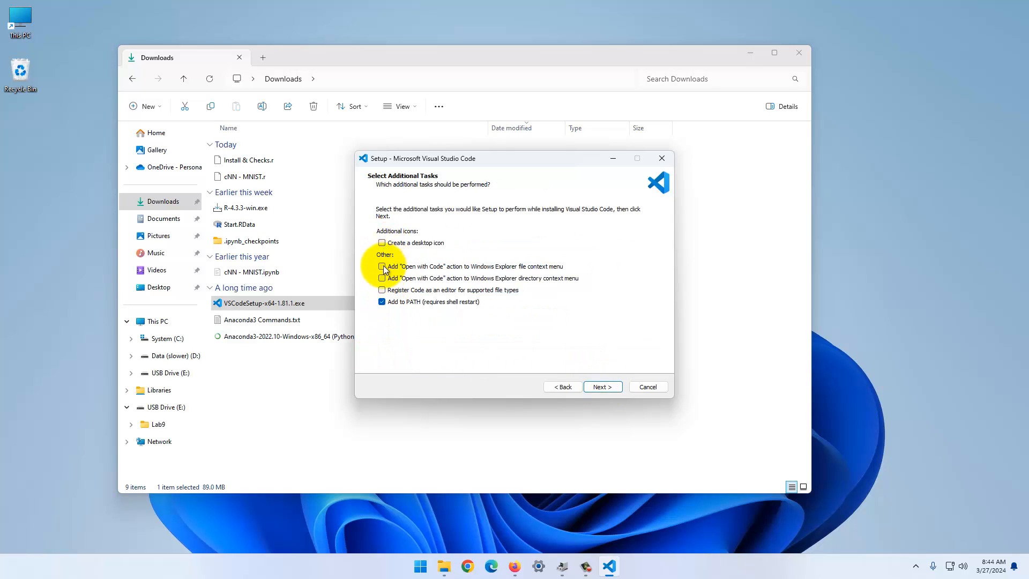
click(382, 302)
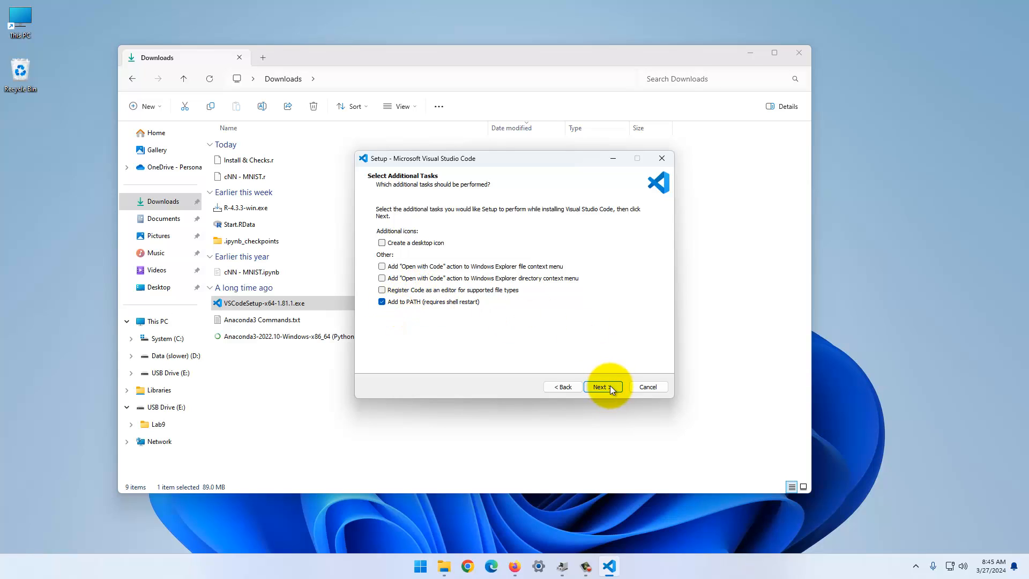
click(601, 386)
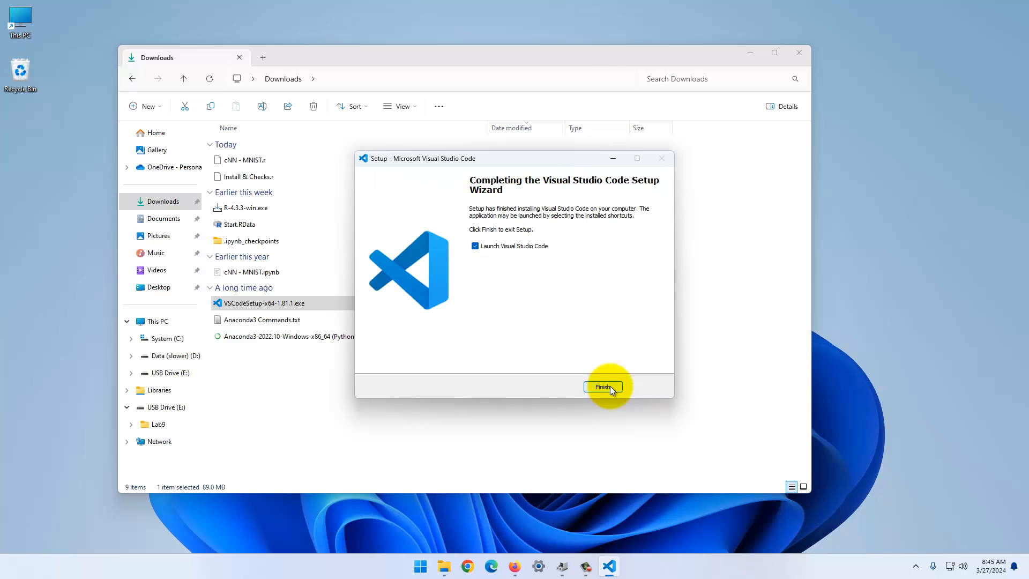
click(602, 386)
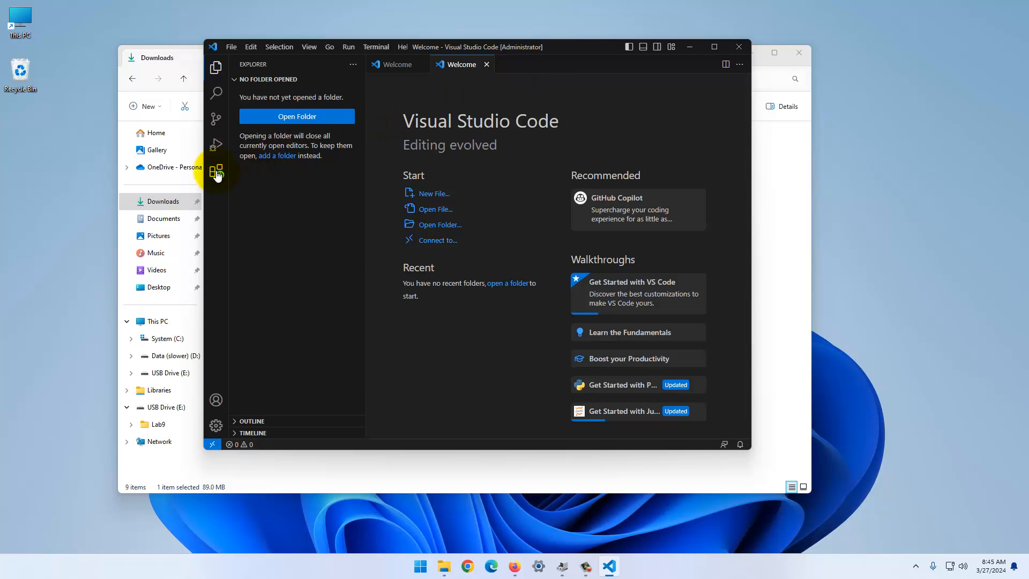
Step: Install the Jupyter extension from the Extensions view, then close VS Code
click(217, 171)
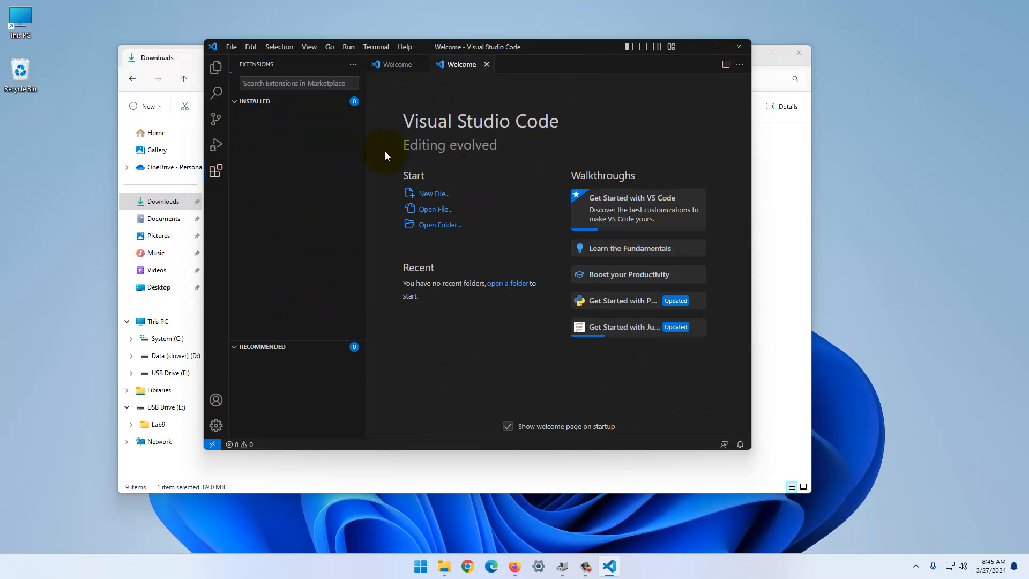
click(288, 128)
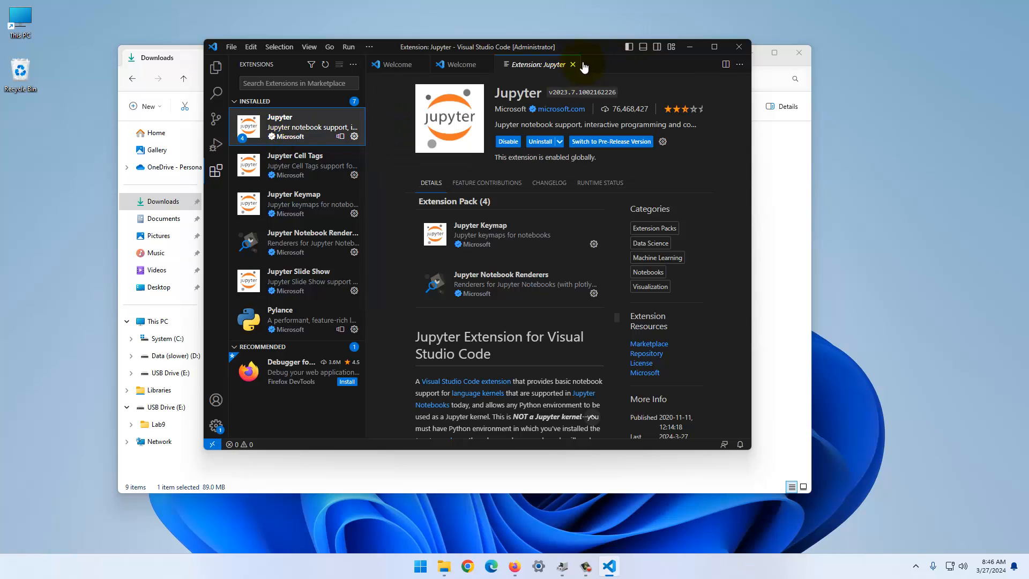
mouse_move(739, 47)
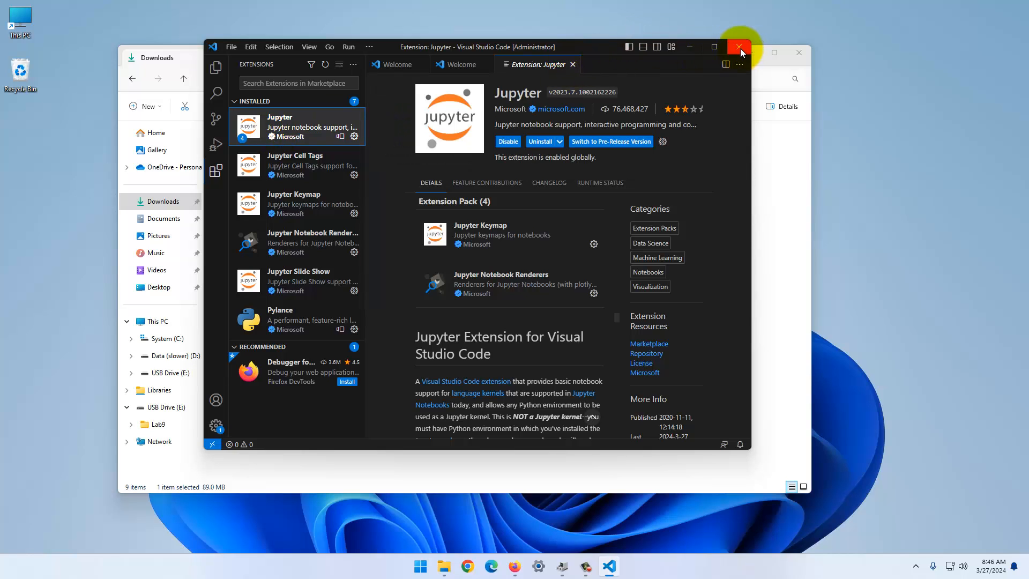
click(740, 46)
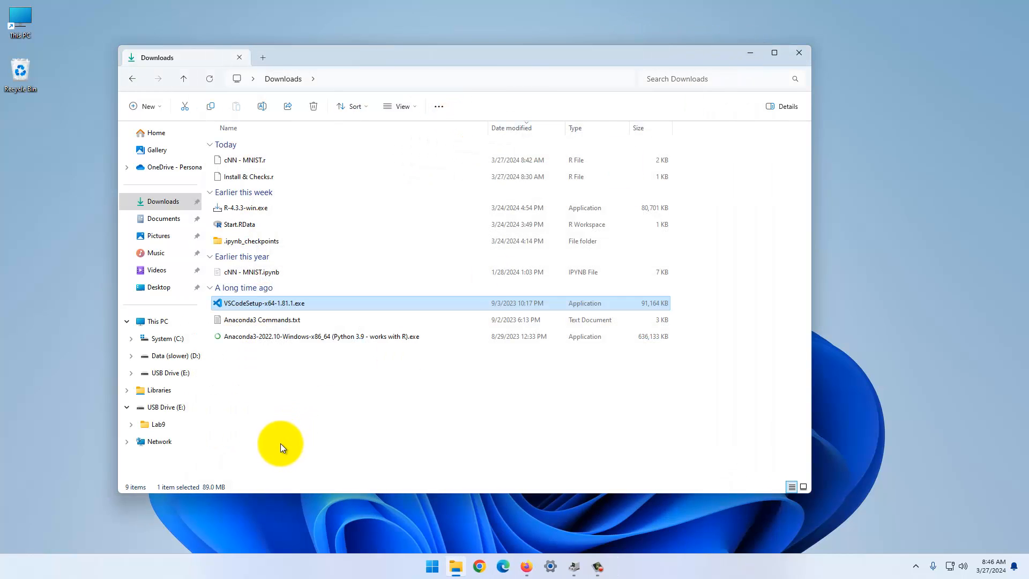
mouse_move(262, 394)
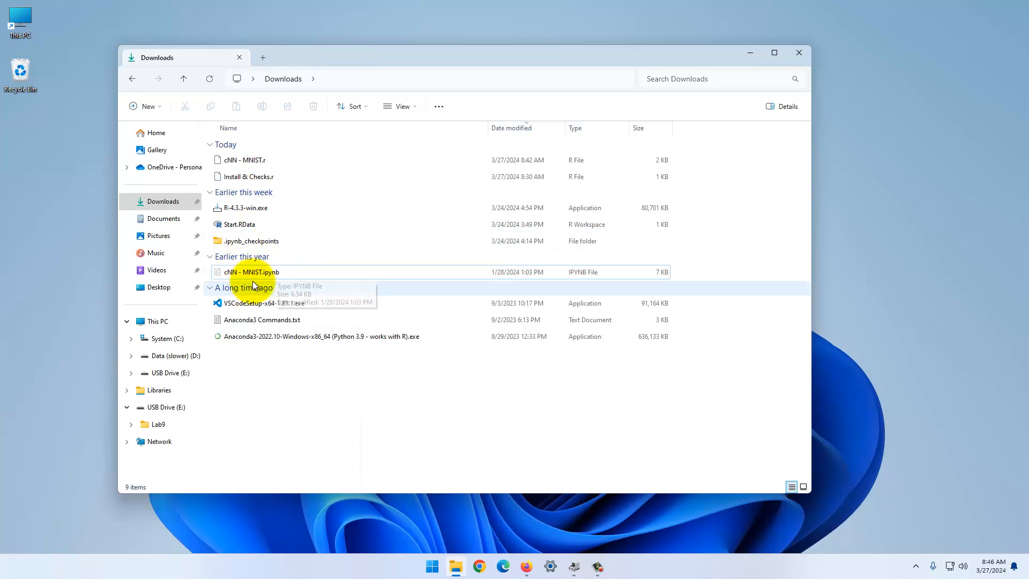
Step: Open cNN - MNIST.ipynb from Downloads with Visual Studio Code
right_click(250, 272)
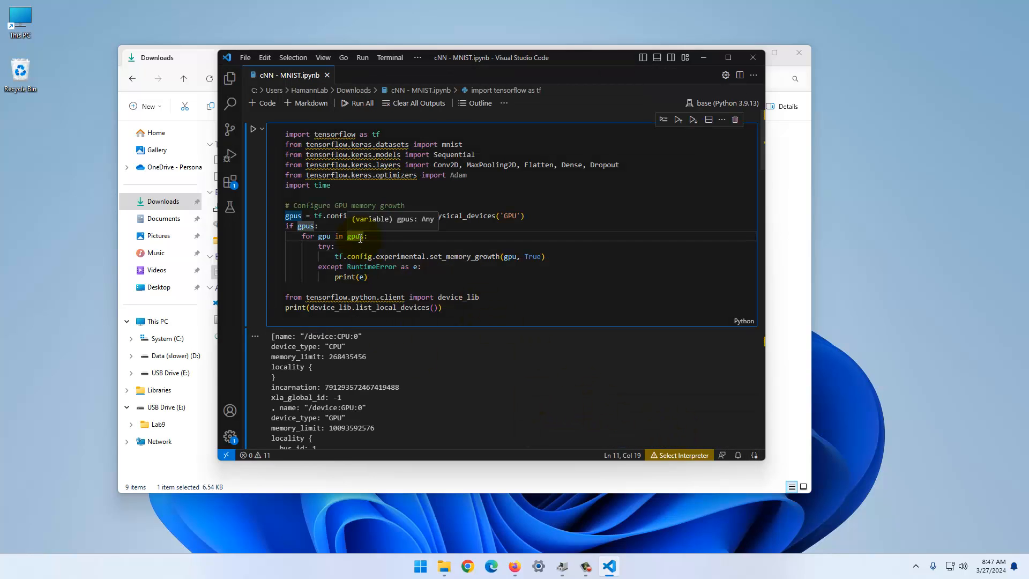
Step: Run the first notebook cell and scroll to its CPU and RTX 4060 device list
click(253, 129)
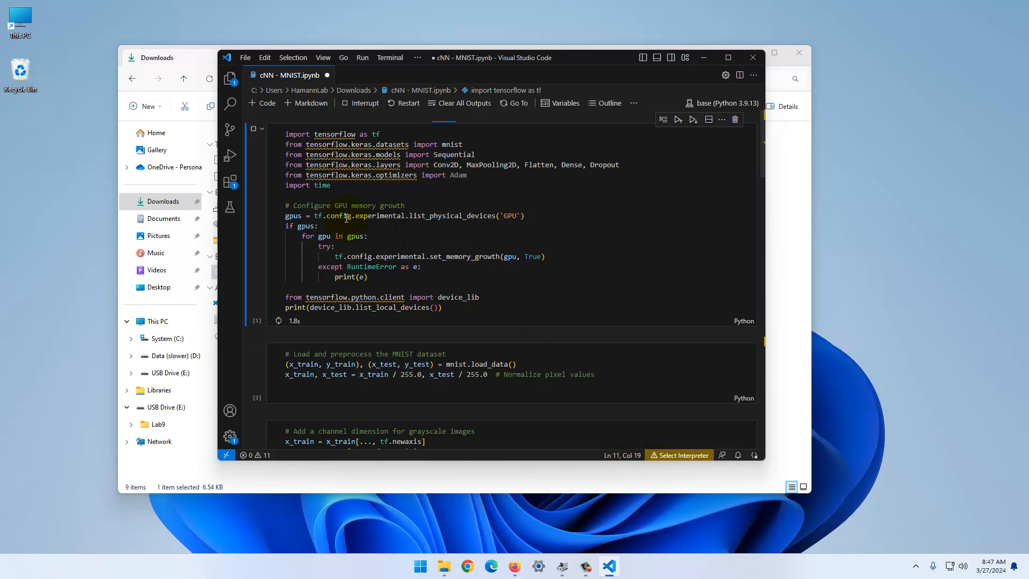
click(254, 128)
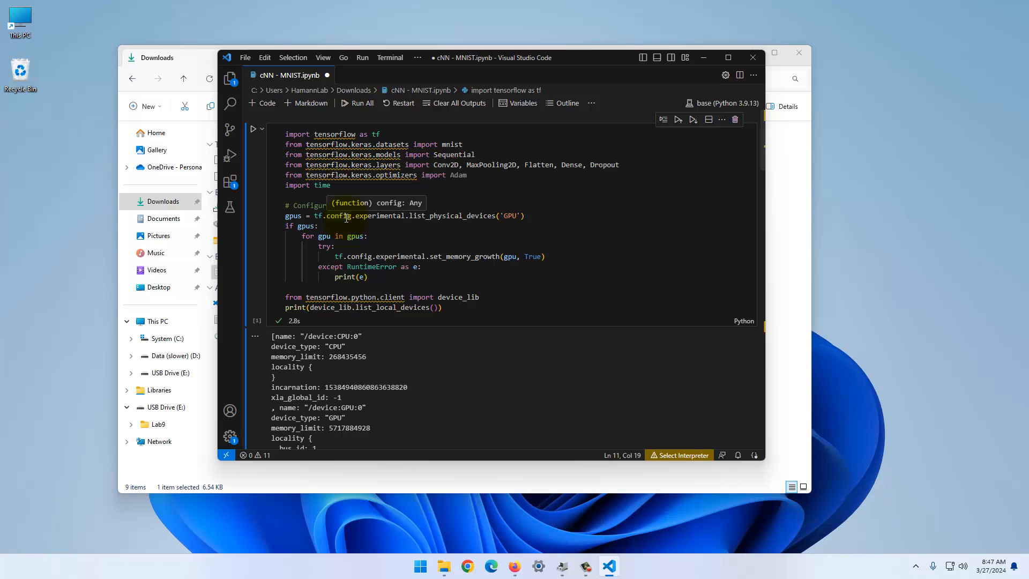
scroll(down, 3)
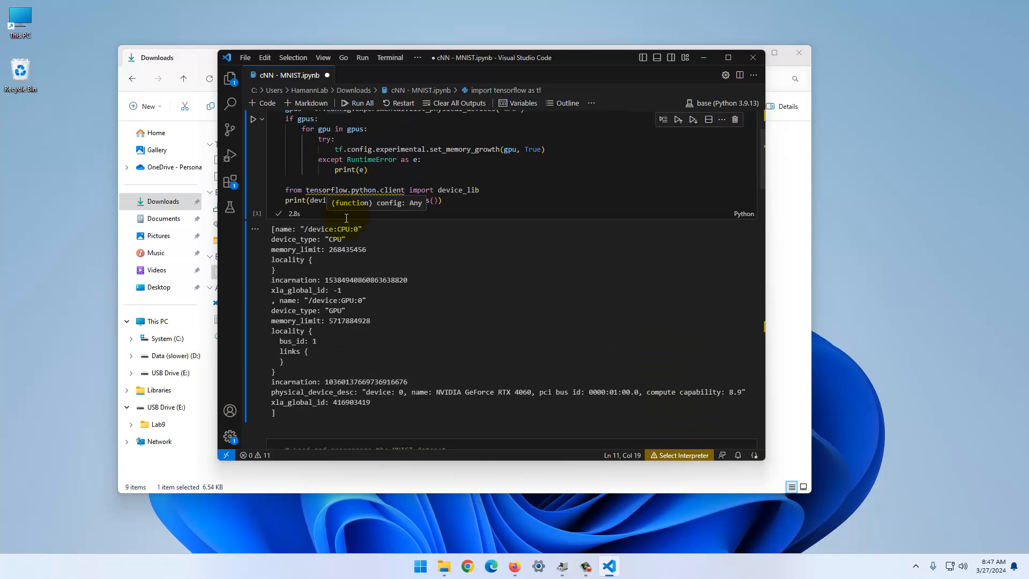
scroll(down, 3)
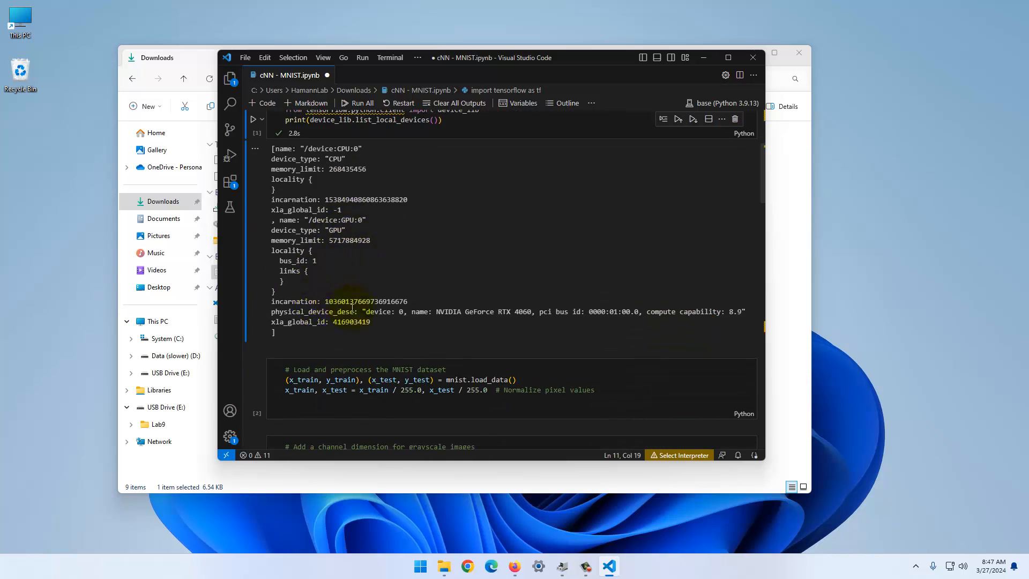
scroll(down, 3)
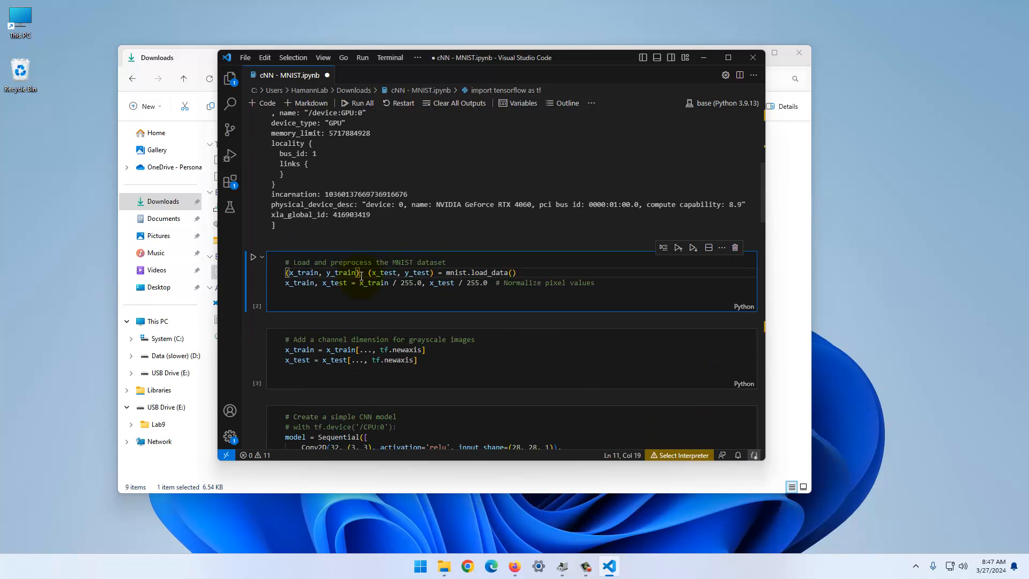
Step: Run the data loading, model, training and evaluation cells, reaching about 0.993 test accuracy
click(253, 256)
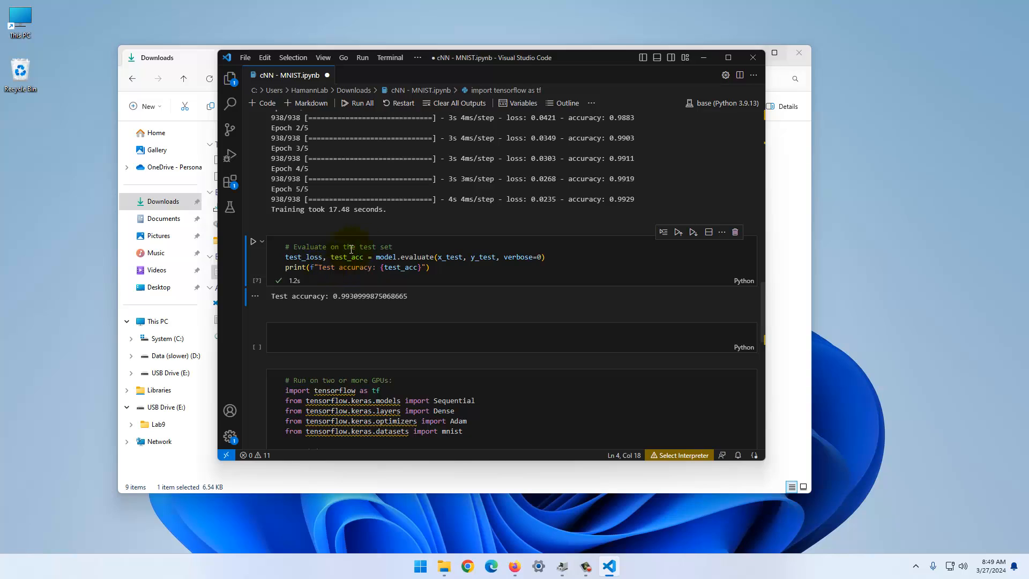
mouse_move(753, 58)
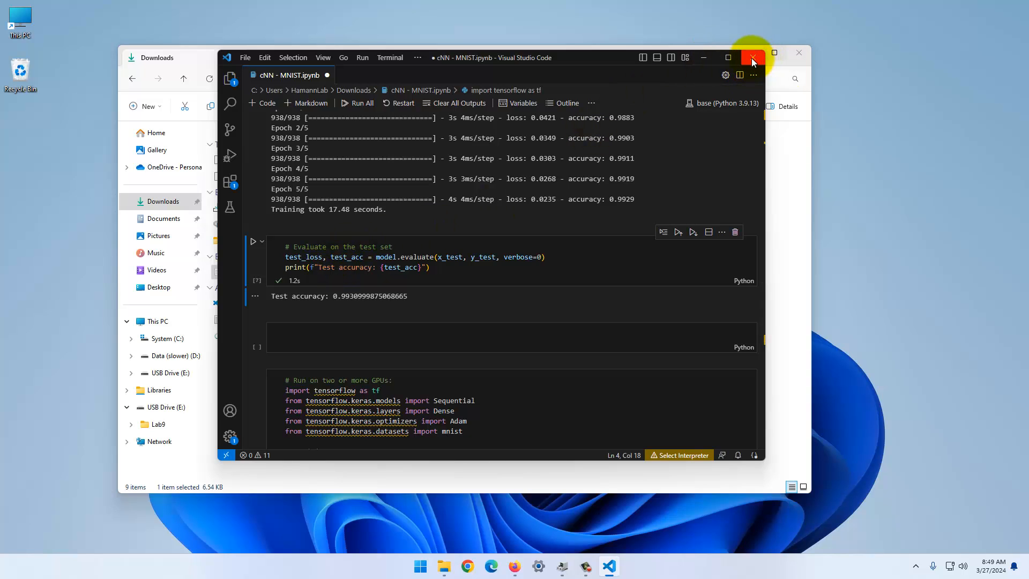